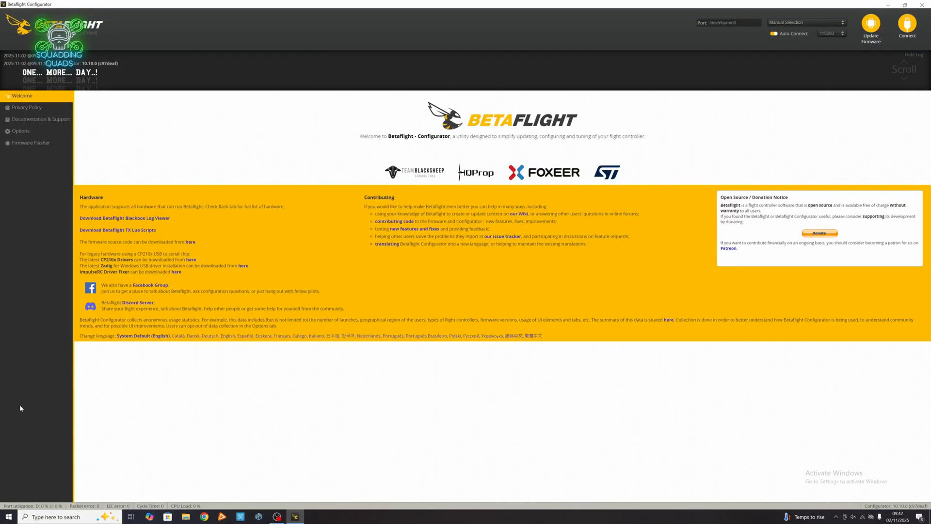
Step: Connect to the Seeker 35 flight controller and load its setup overview
left_click(907, 30)
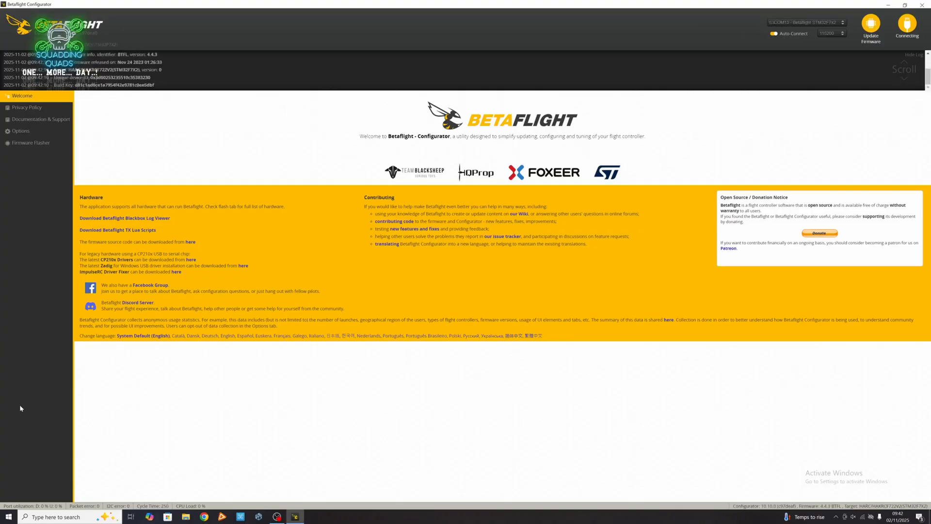
left_click(907, 27)
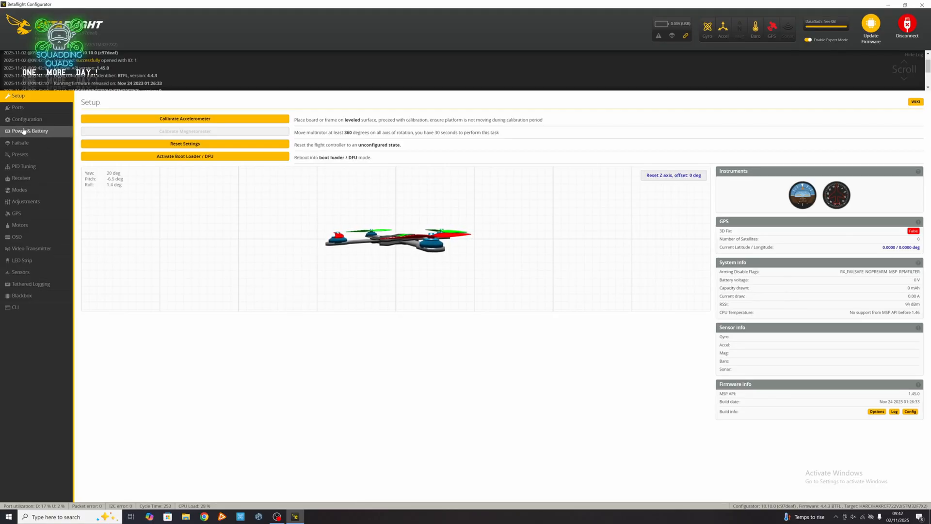
mouse_move(30, 130)
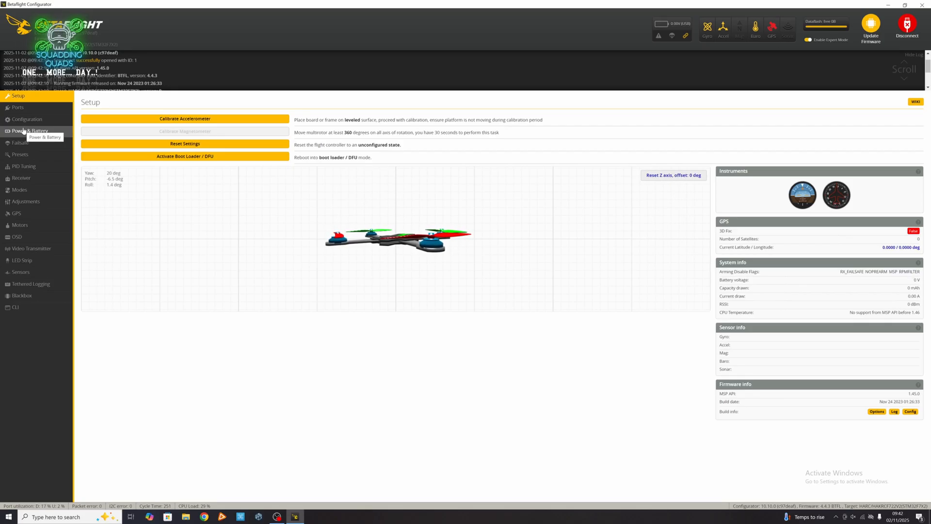
mouse_move(16, 212)
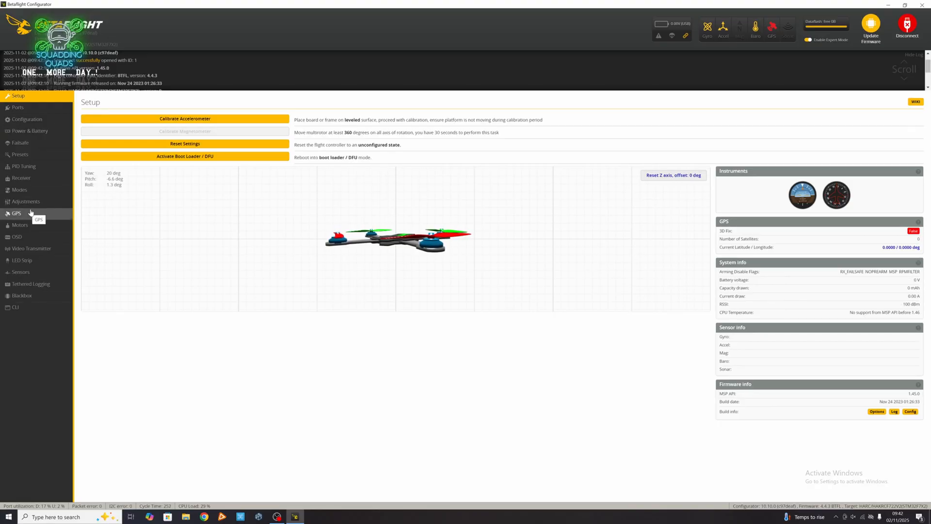
mouse_move(19, 225)
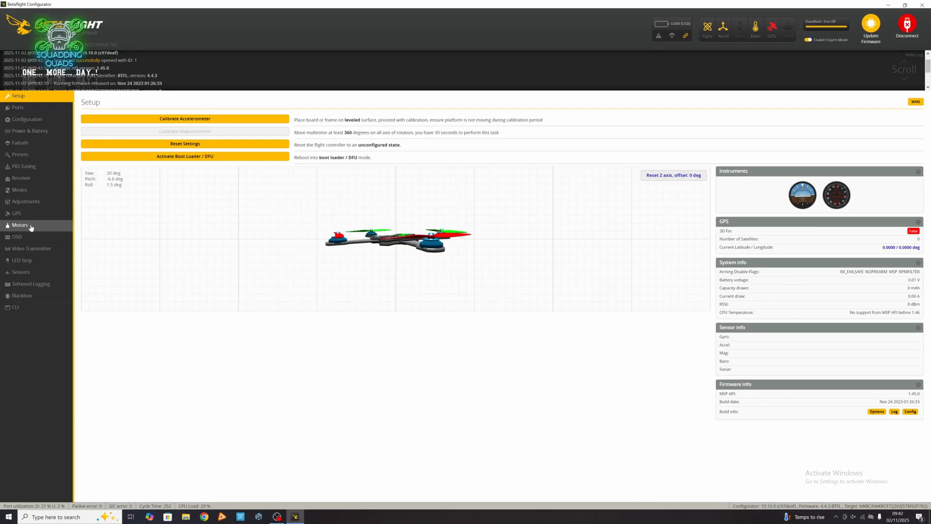
Step: Review the Motors and Ports pages, then bring up the Presets library
left_click(20, 224)
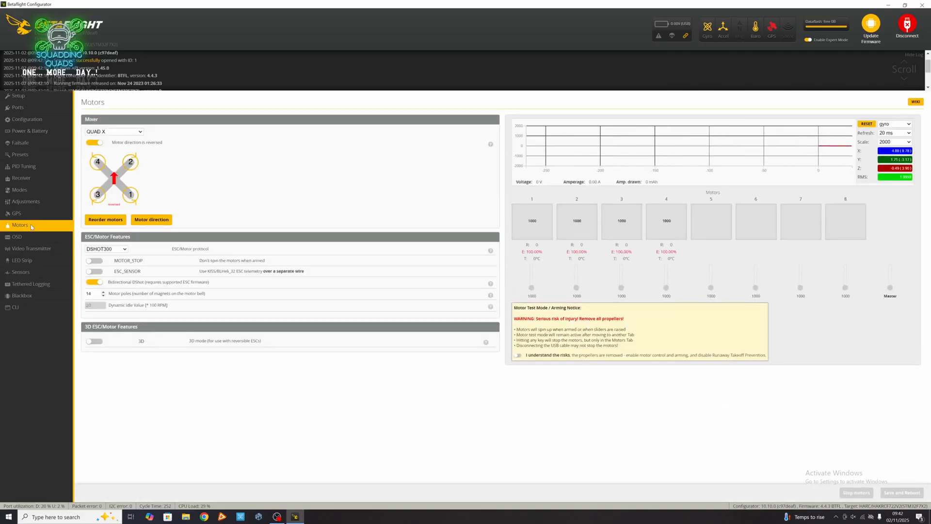
mouse_move(26, 201)
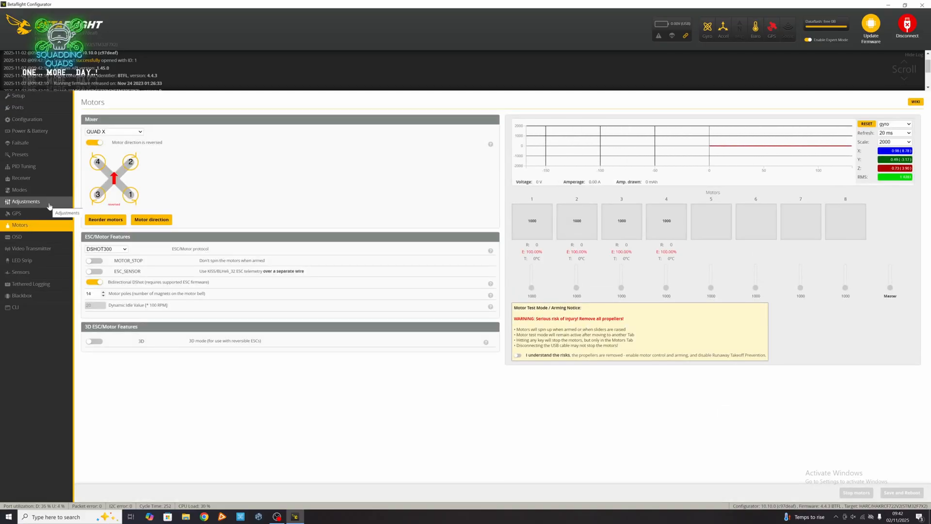
left_click(18, 106)
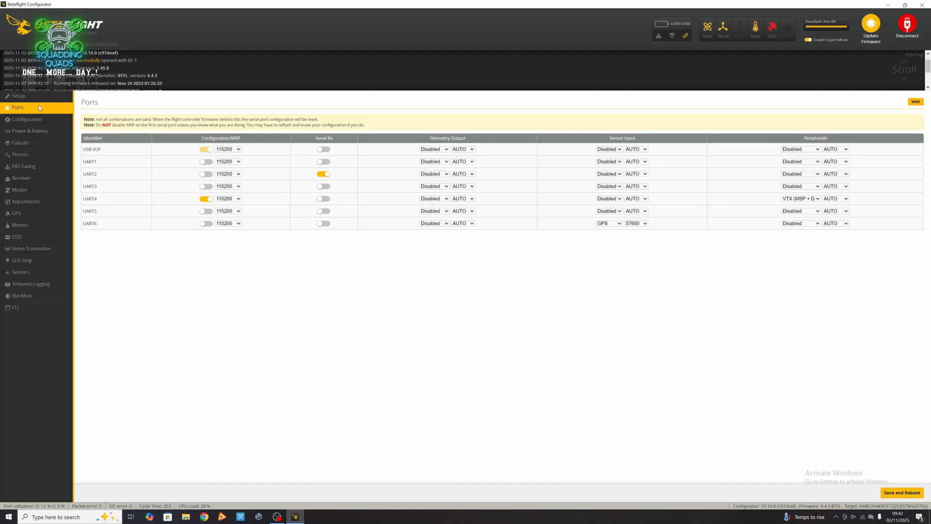
mouse_move(19, 143)
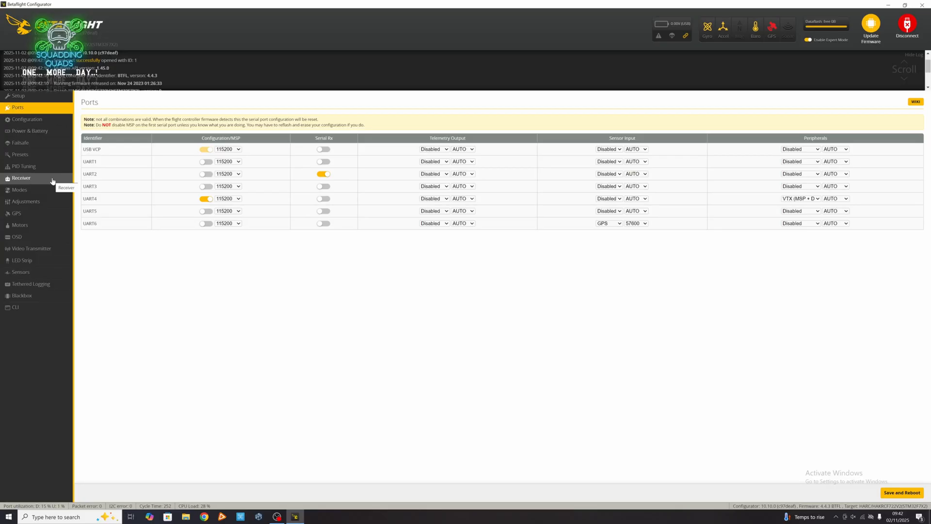
mouse_move(23, 166)
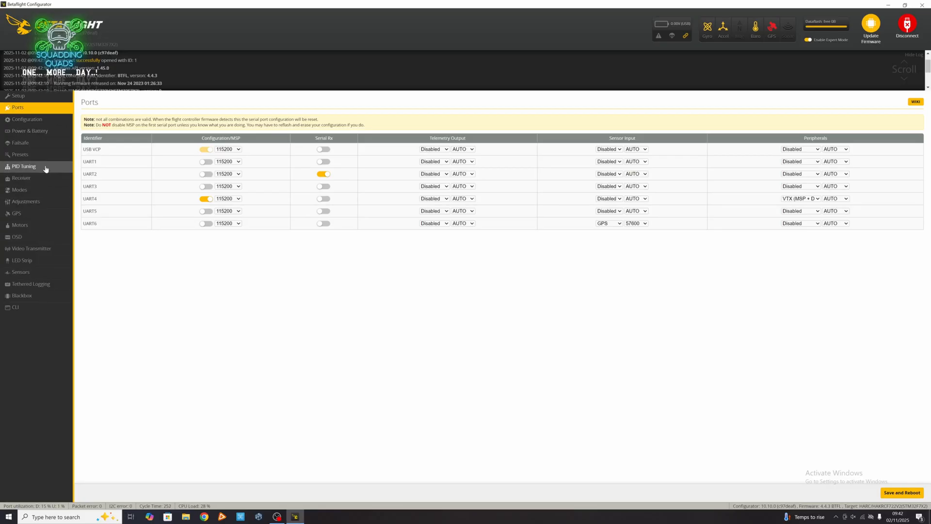
left_click(20, 154)
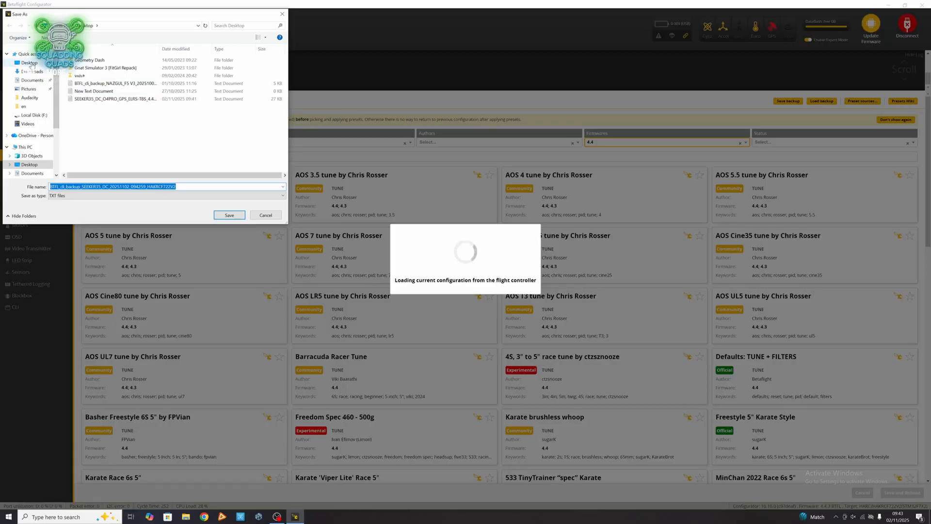
Step: Save the CLI configuration backup to the desktop and start loading a saved backup from Presets
left_click(228, 215)
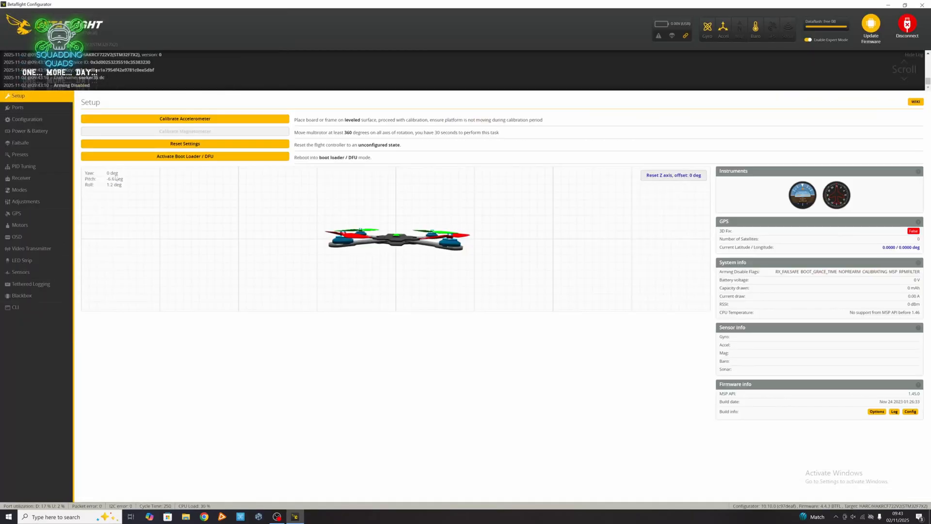
left_click(19, 154)
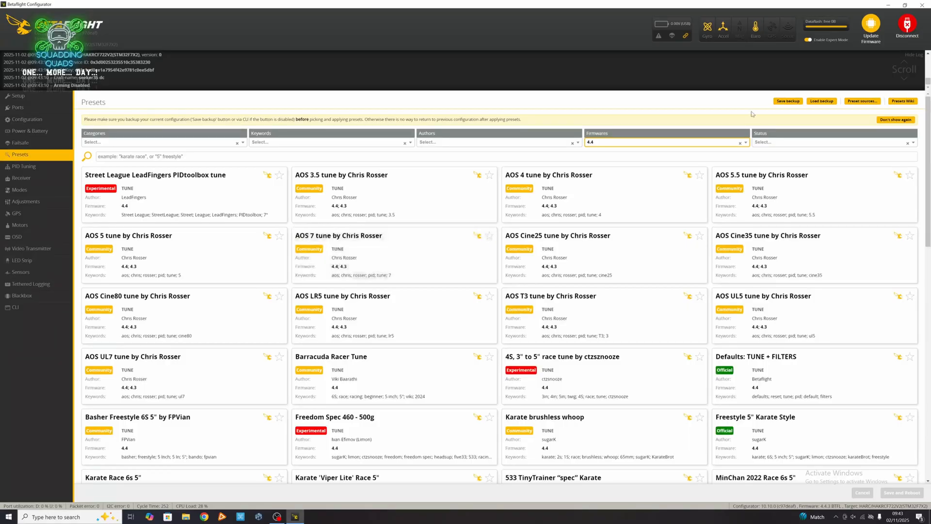
left_click(821, 101)
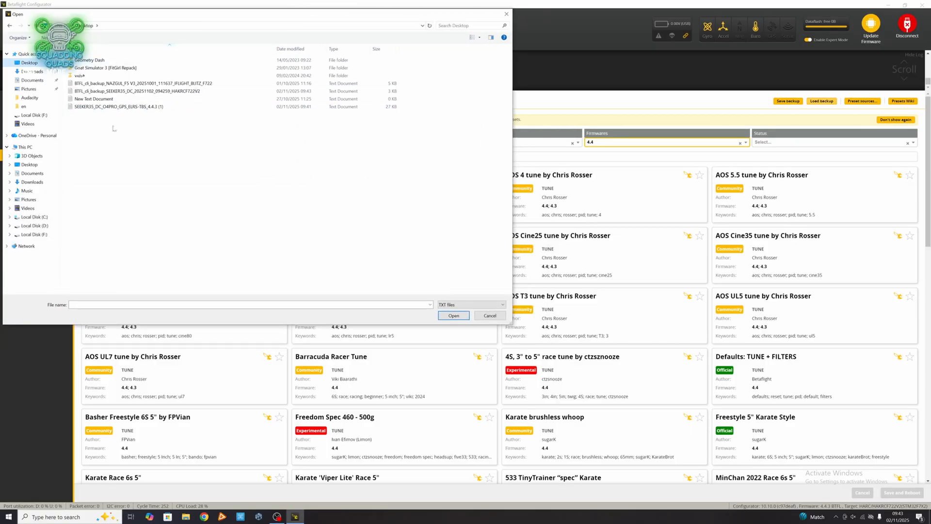
Step: Load the SEEKER35_DC_O4PRO_GPS_ELRS-TBS_4.4.3 (1) configuration onto the flight controller
left_click(118, 106)
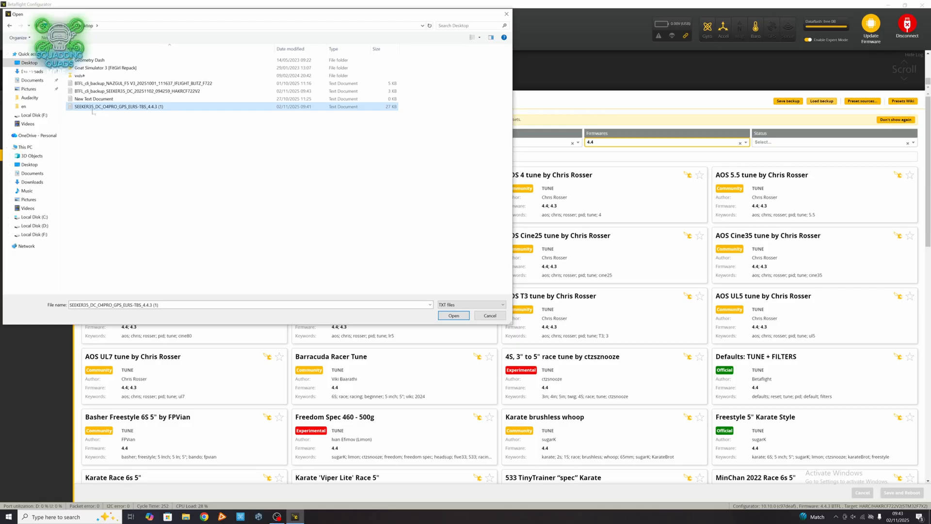
mouse_move(122, 116)
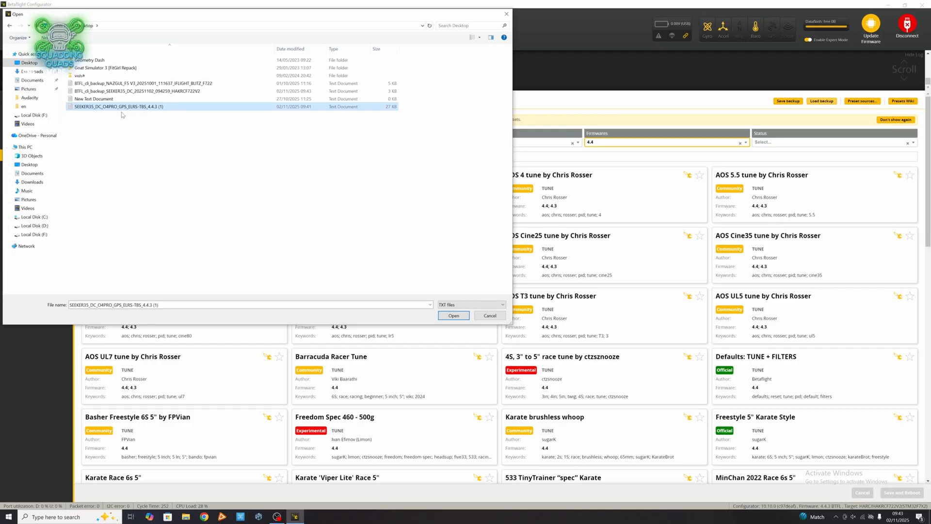
mouse_move(150, 113)
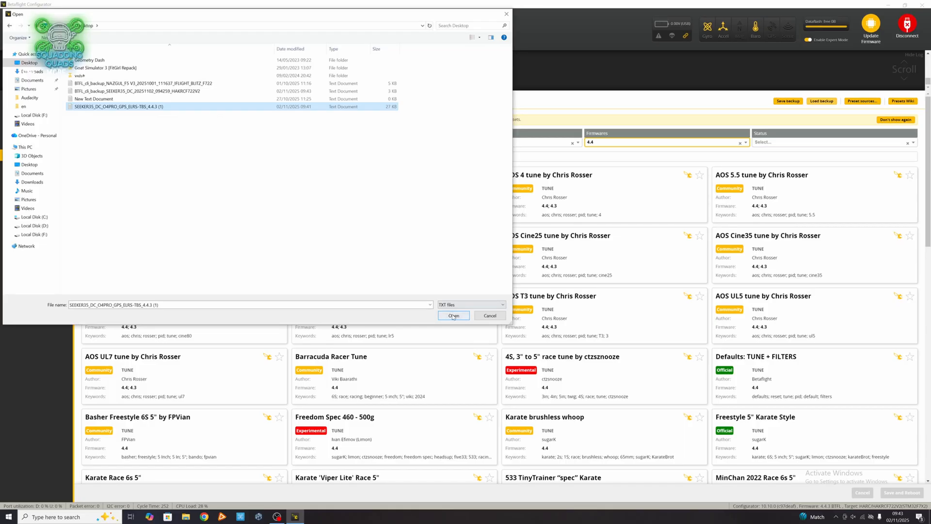
left_click(453, 316)
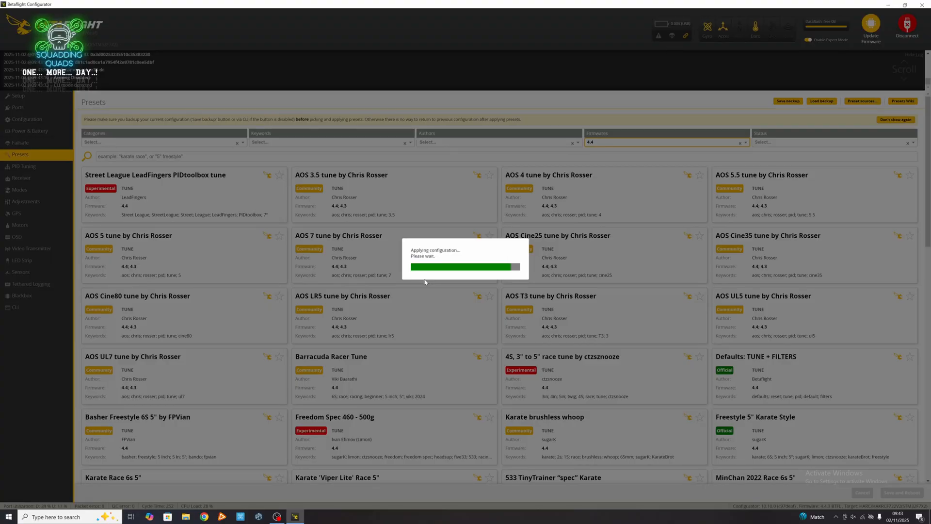
Step: Check the Ports and Motors pages now reflecting the loaded SEEKER35 configuration
left_click(18, 108)
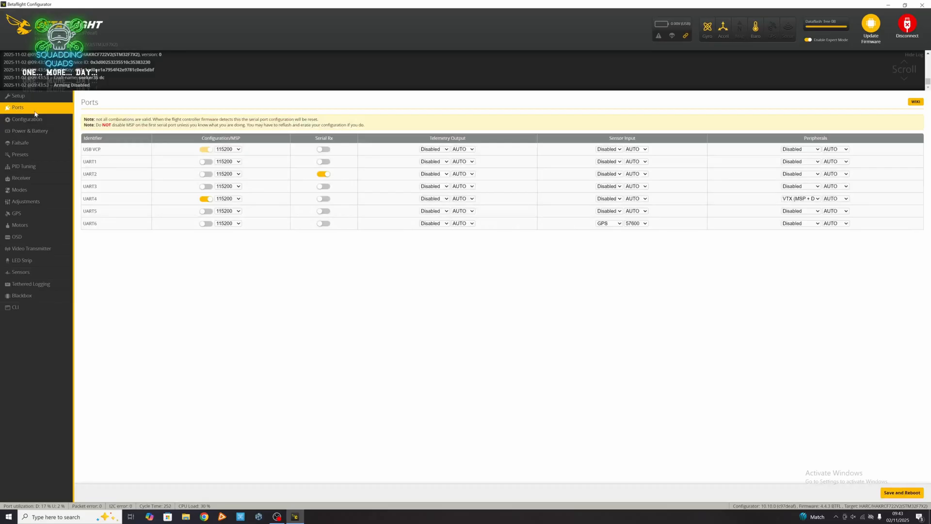
mouse_move(25, 202)
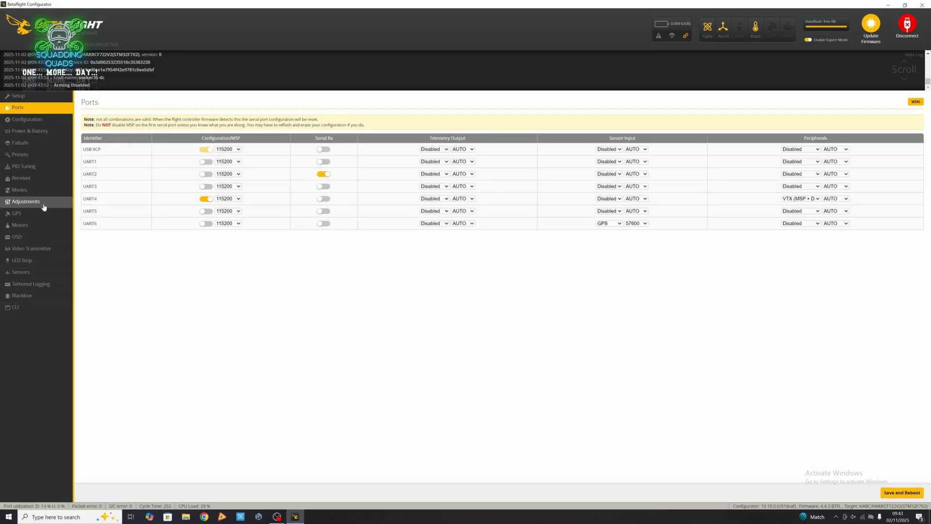
left_click(19, 224)
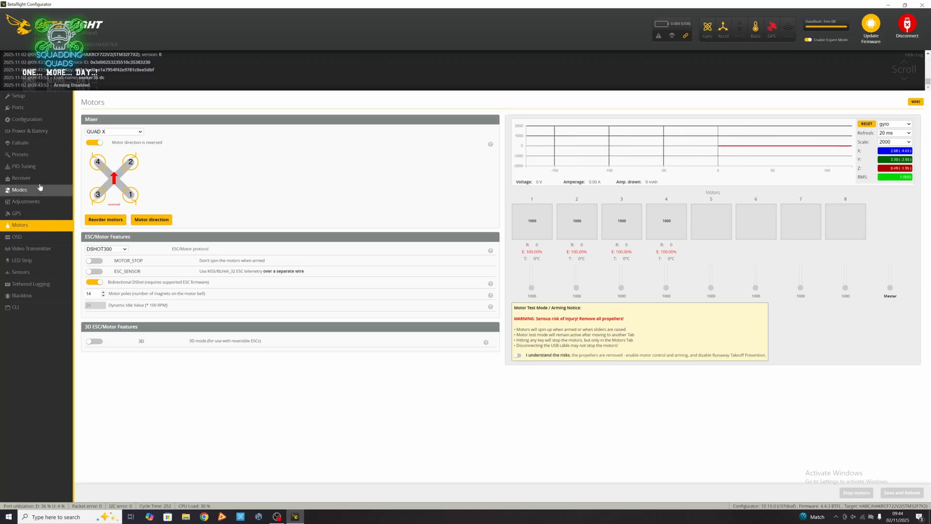
Step: Review the PID profile and filter settings and save the PID tuning to the controller
left_click(23, 166)
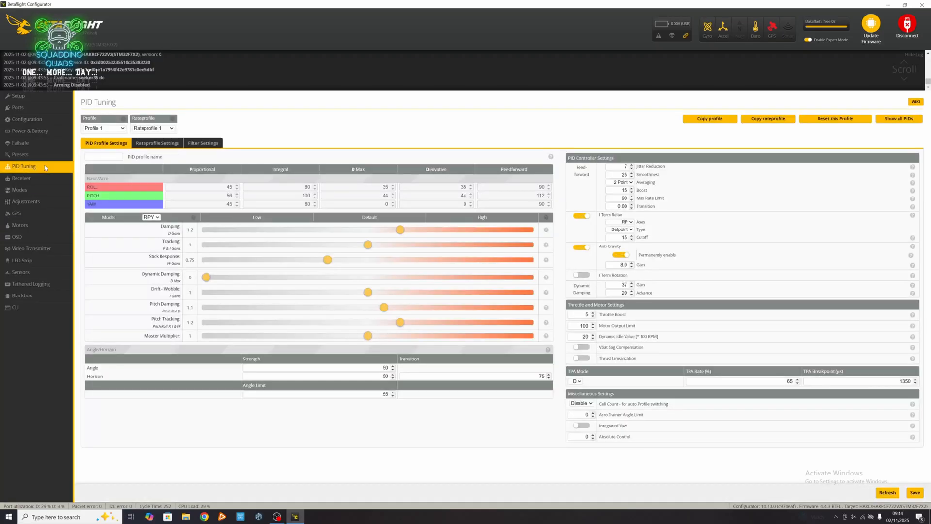
left_click(201, 143)
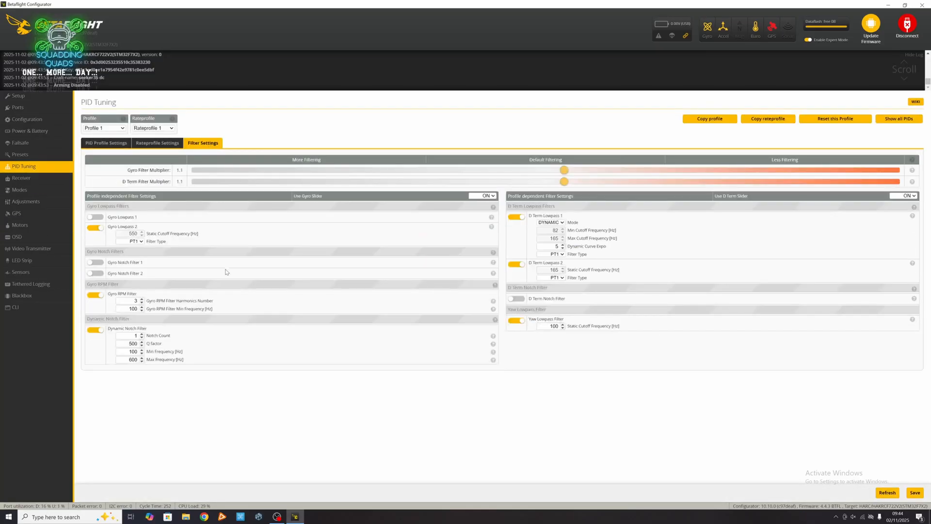
left_click(106, 142)
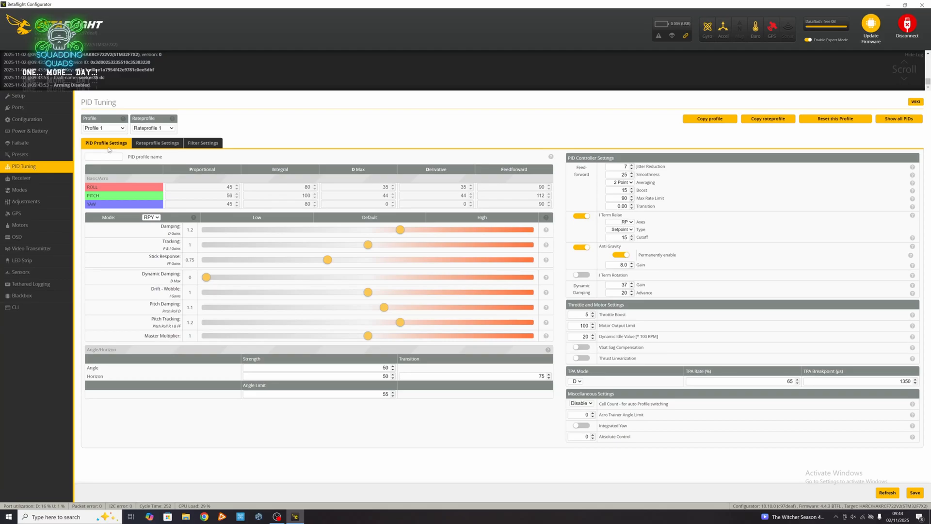
mouse_move(226, 176)
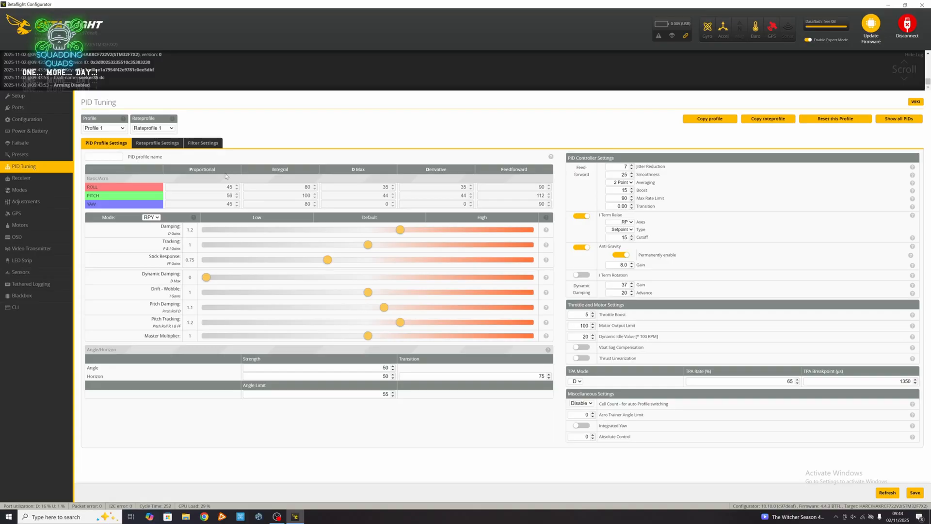
left_click(20, 189)
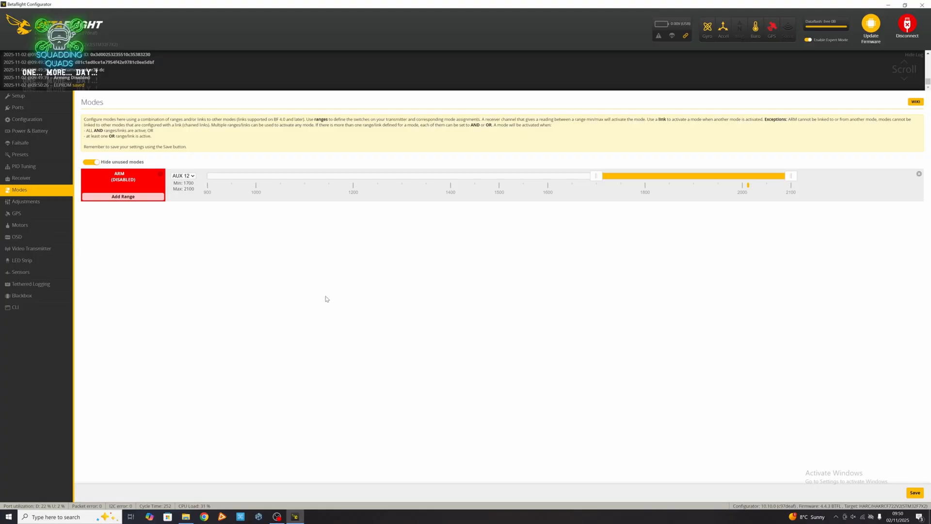
mouse_move(226, 271)
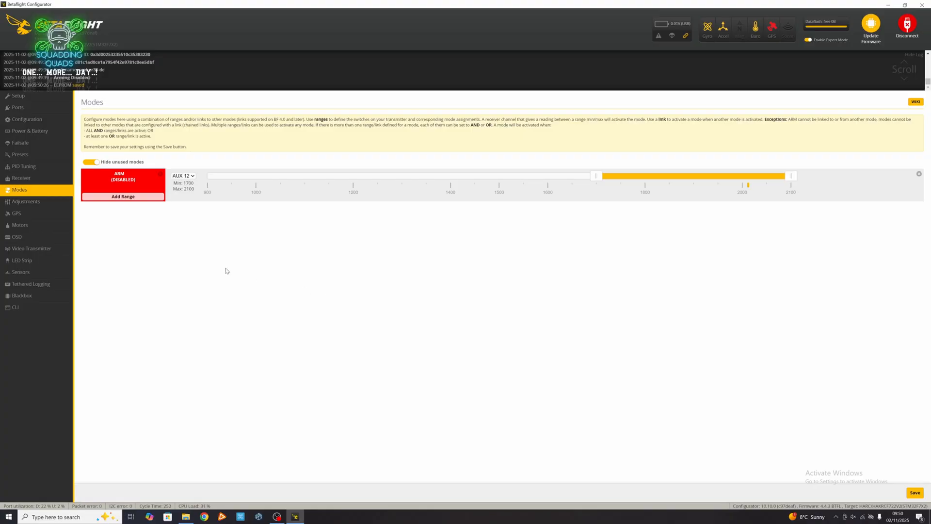
Step: Check the receiver channel bars and GPS status, then go to the OSD layout
left_click(21, 178)
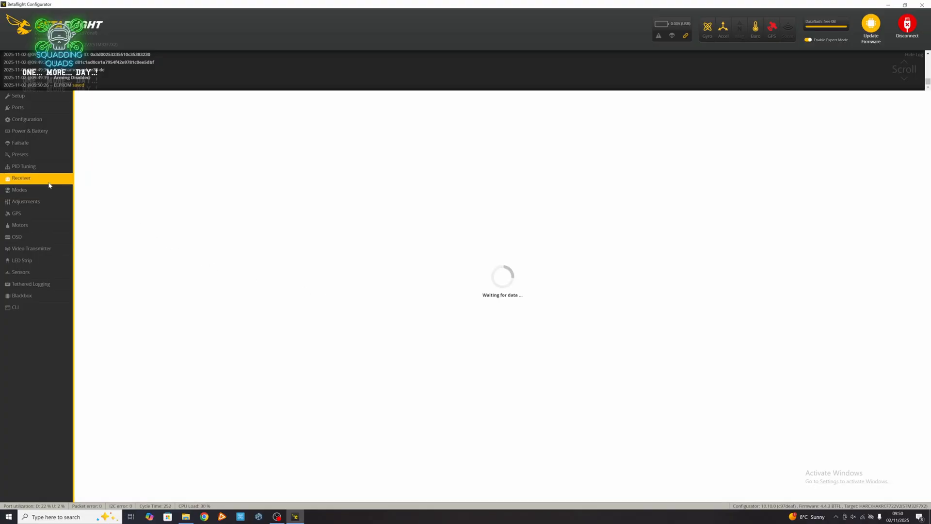
left_click(21, 177)
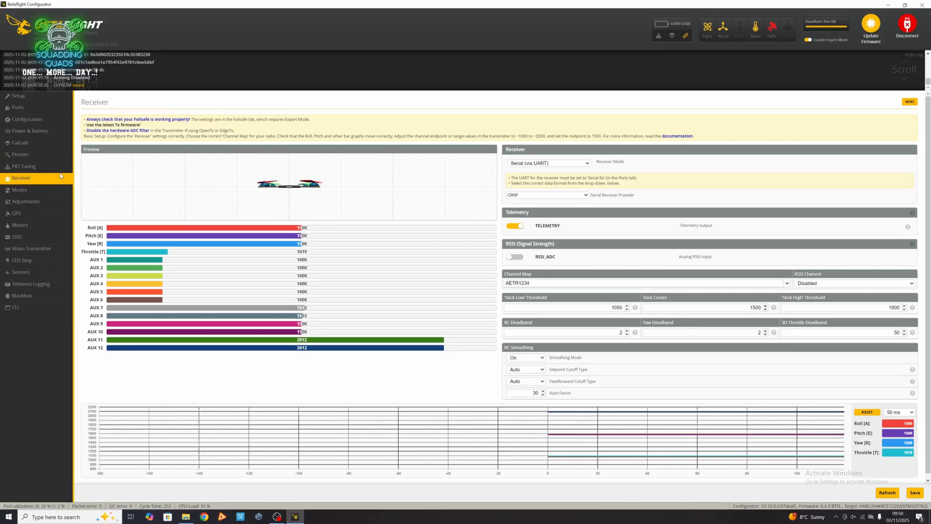
left_click(15, 212)
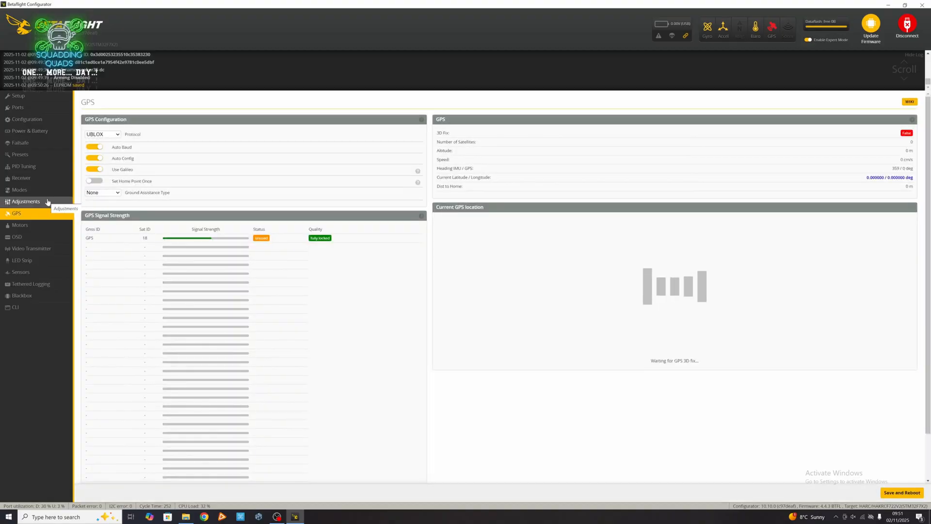
left_click(16, 236)
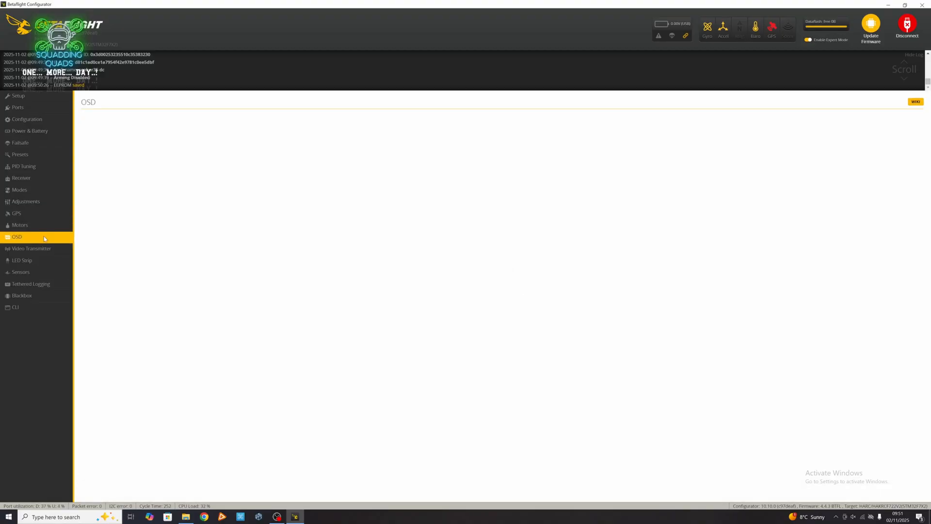
Step: Show altitude, flight distance and Wh drawn on the OSD, hide fly mode, and use British units
left_click(16, 237)
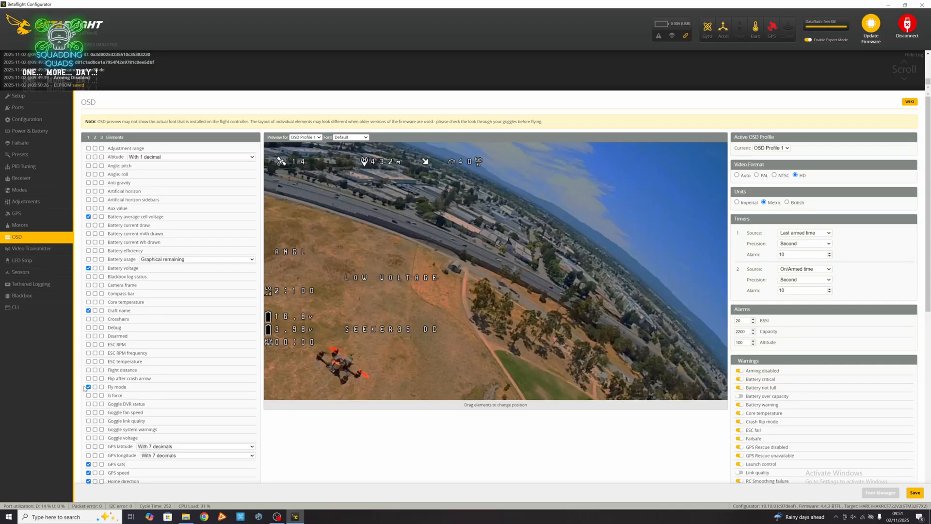
scroll("down", 3)
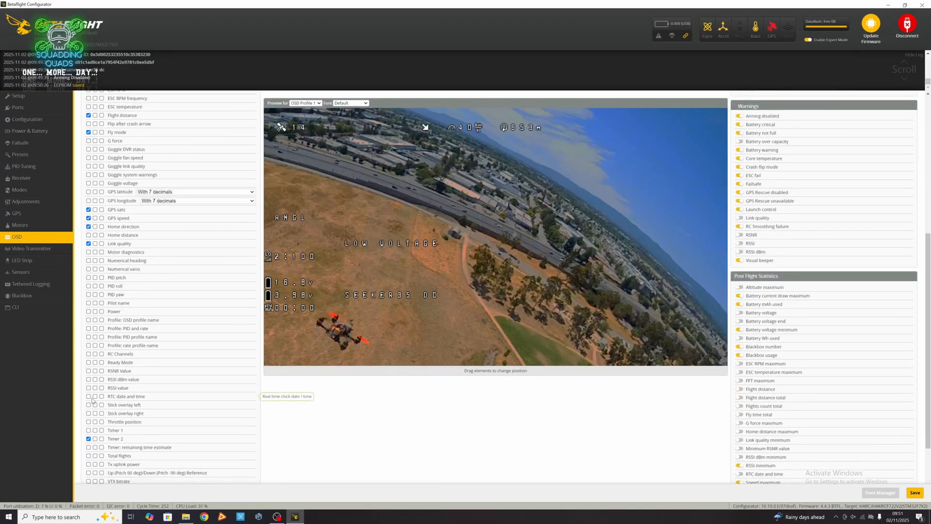
left_click(89, 388)
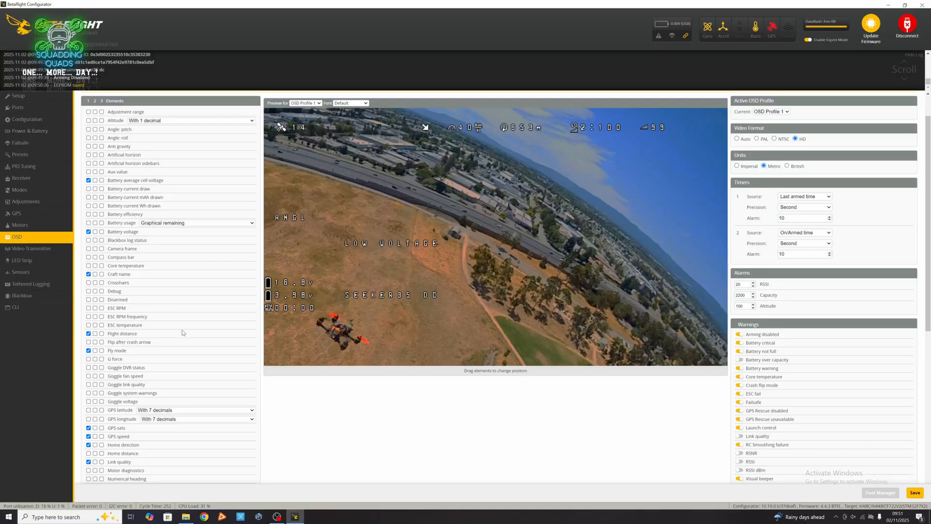
mouse_move(95, 350)
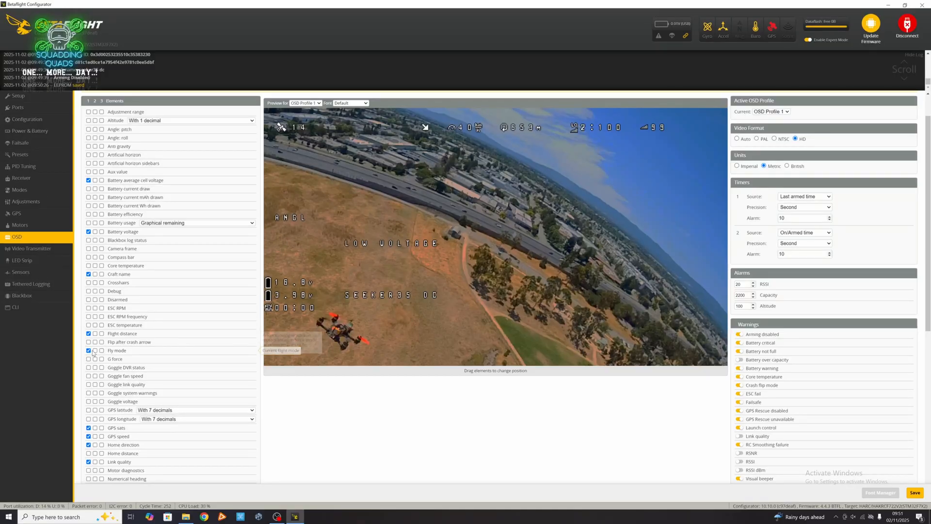
left_click(89, 350)
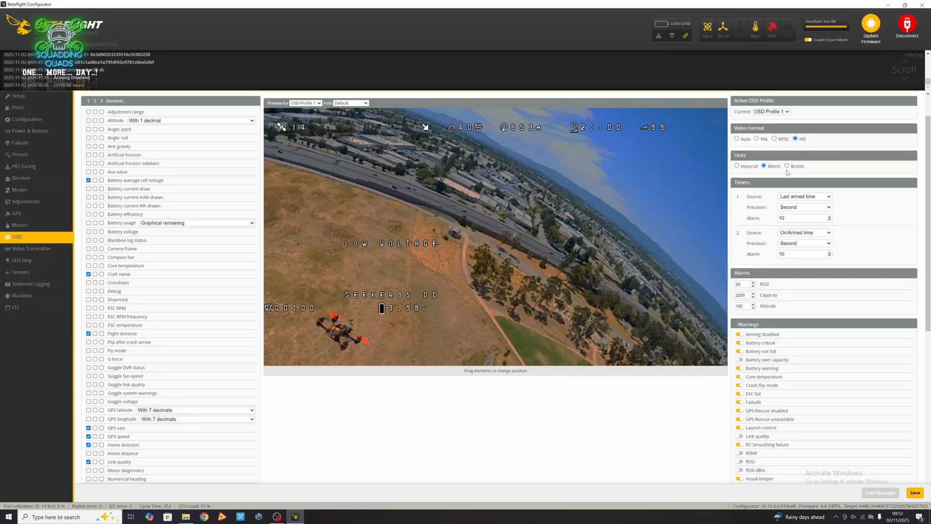
left_click(788, 166)
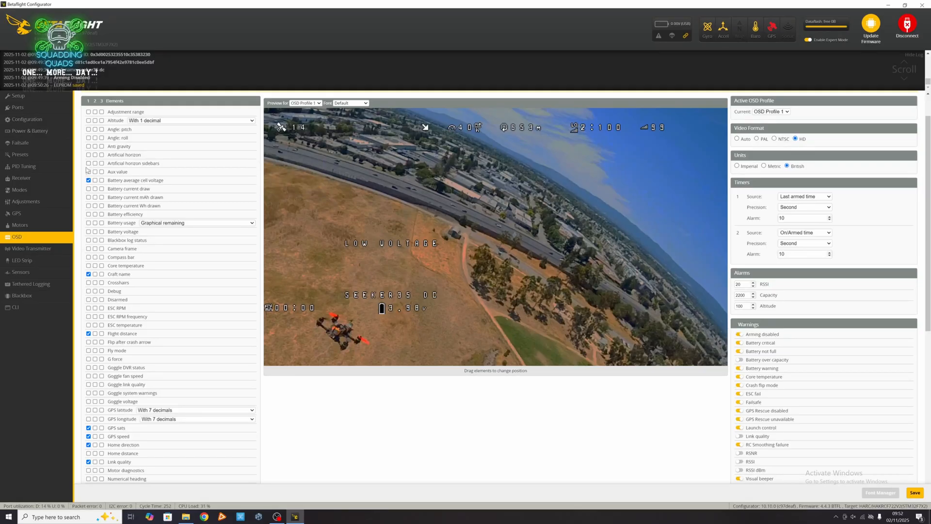
mouse_move(89, 155)
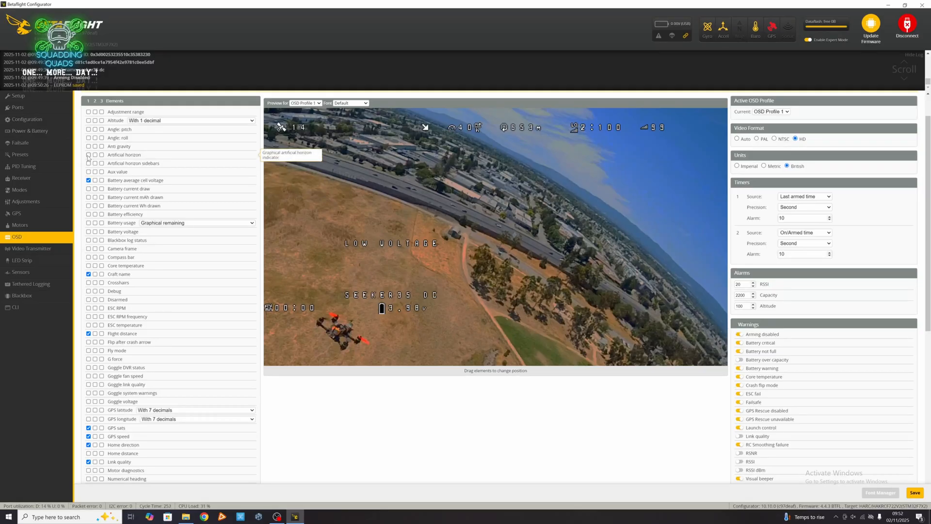
left_click(88, 120)
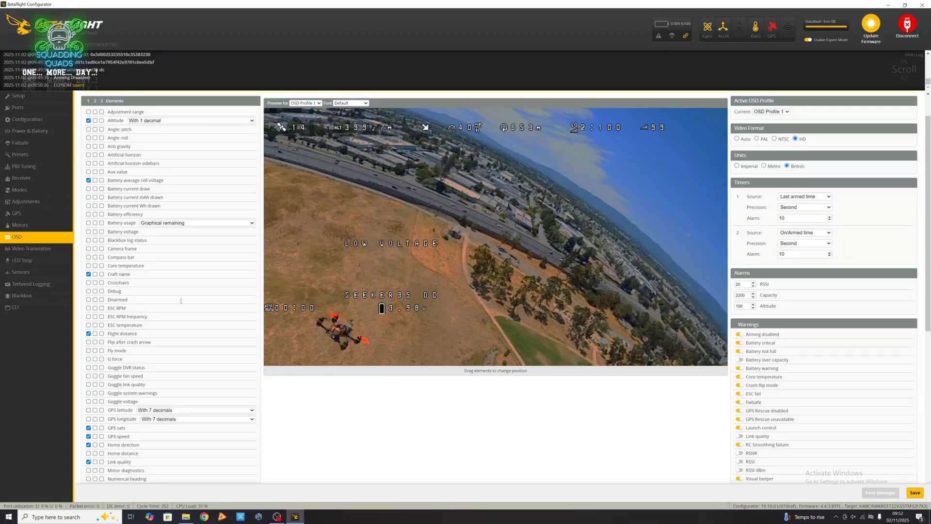
Step: Save the OSD layout and return to the flight Modes page via Receiver and Adjustments
scroll("down", 3)
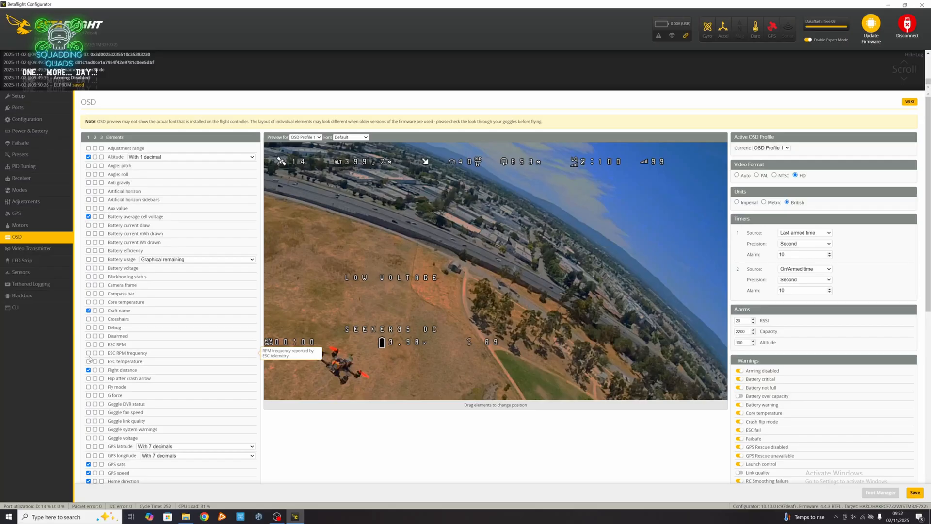
scroll("down", 3)
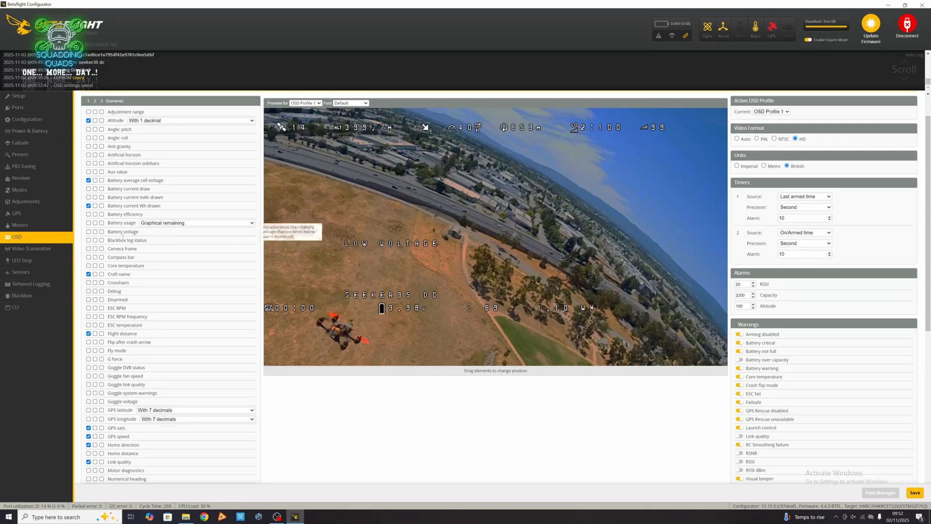
left_click(21, 178)
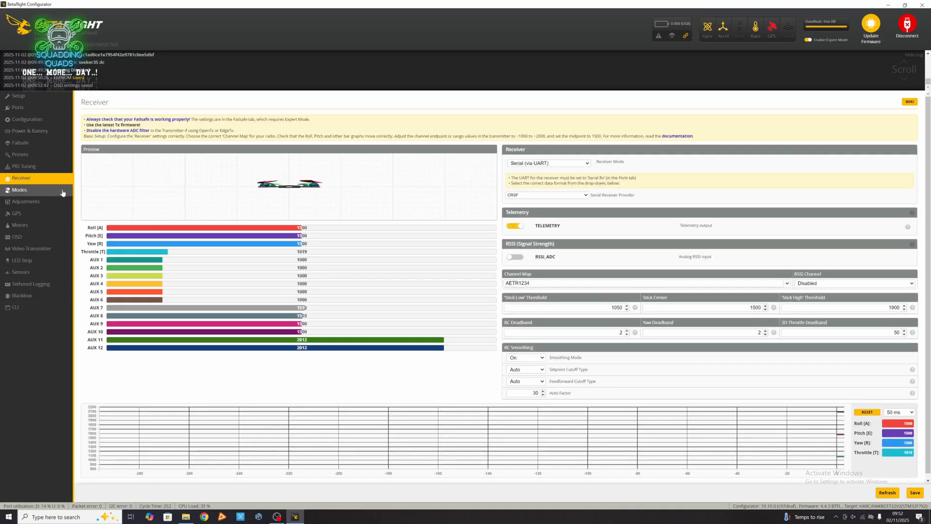
left_click(25, 200)
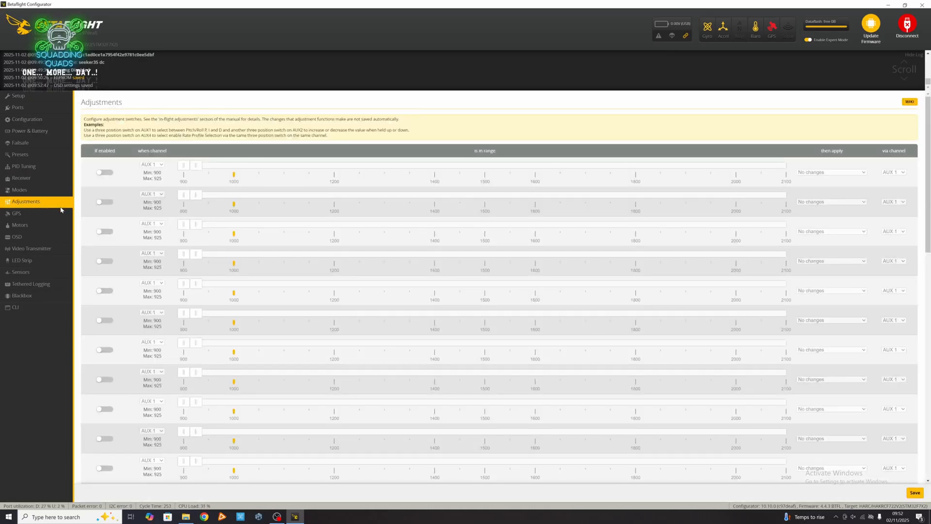
left_click(19, 190)
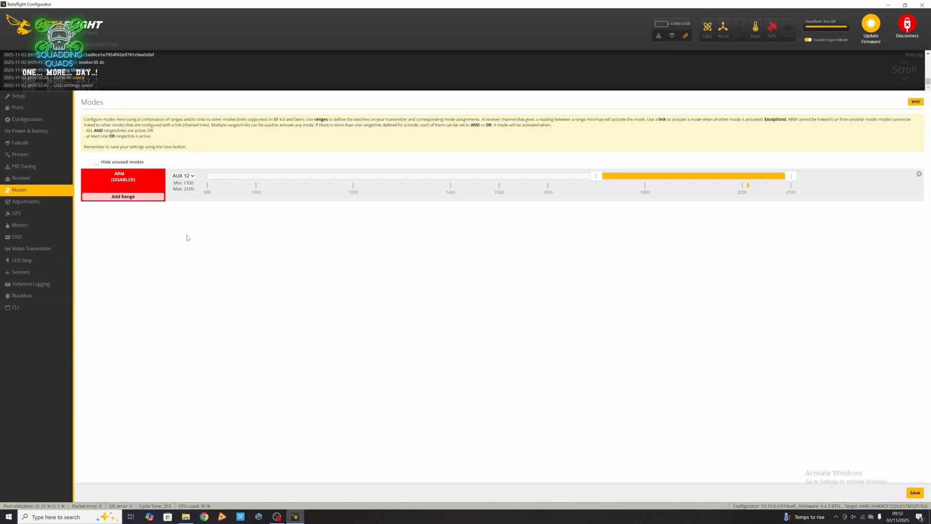
Step: Show all modes and add a GPS Rescue range on AUX 4 spanning 1700–2100
left_click(91, 162)
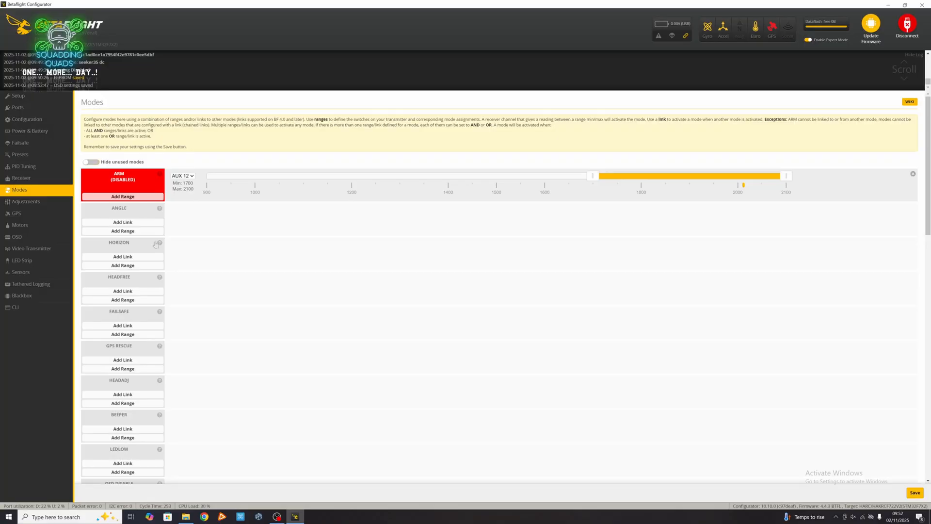
mouse_move(146, 296)
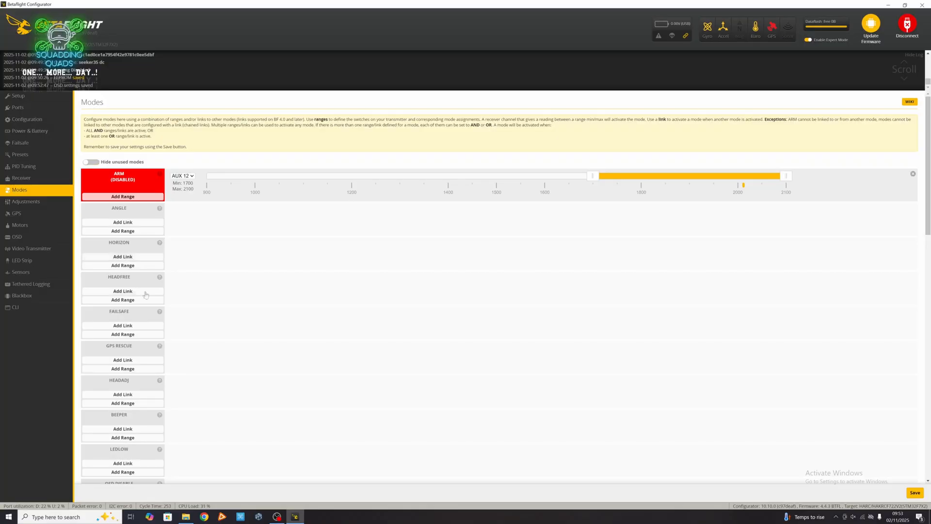
scroll("down", 3)
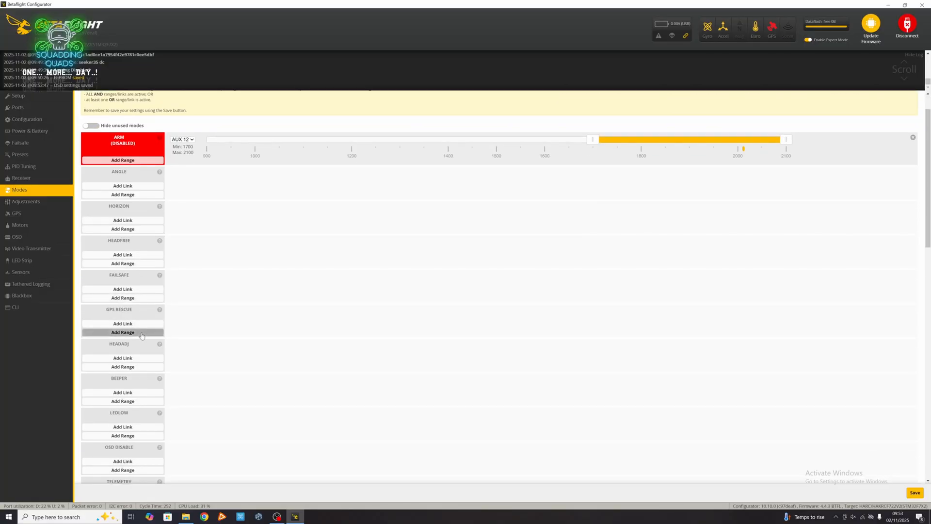
left_click(122, 332)
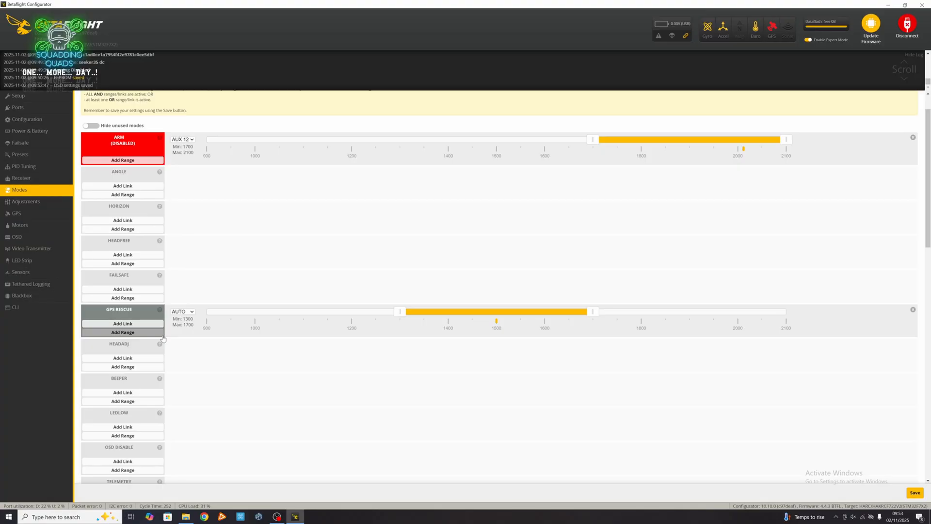
left_click(182, 311)
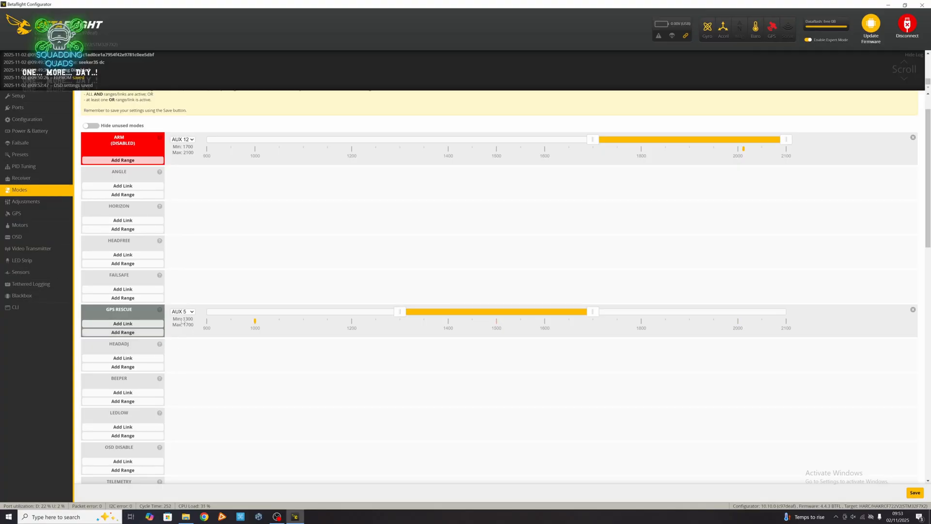
left_click(181, 312)
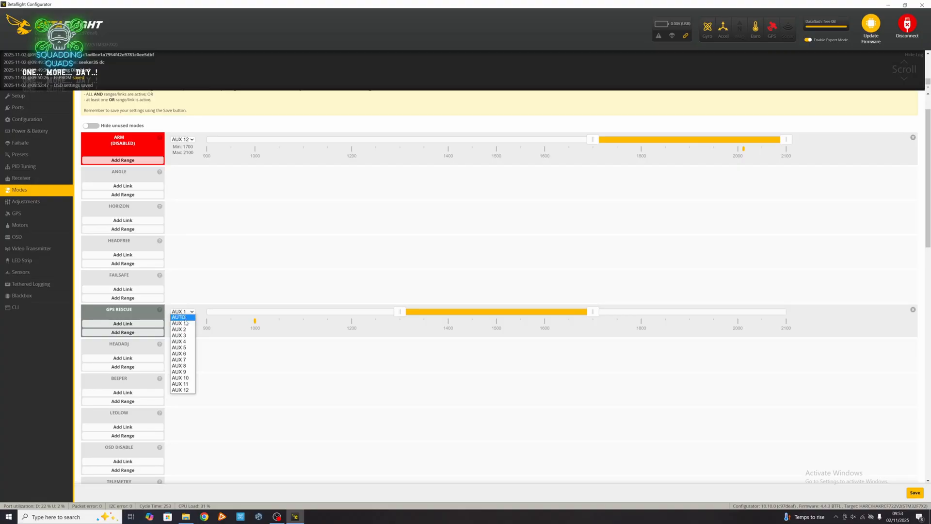
left_click(178, 341)
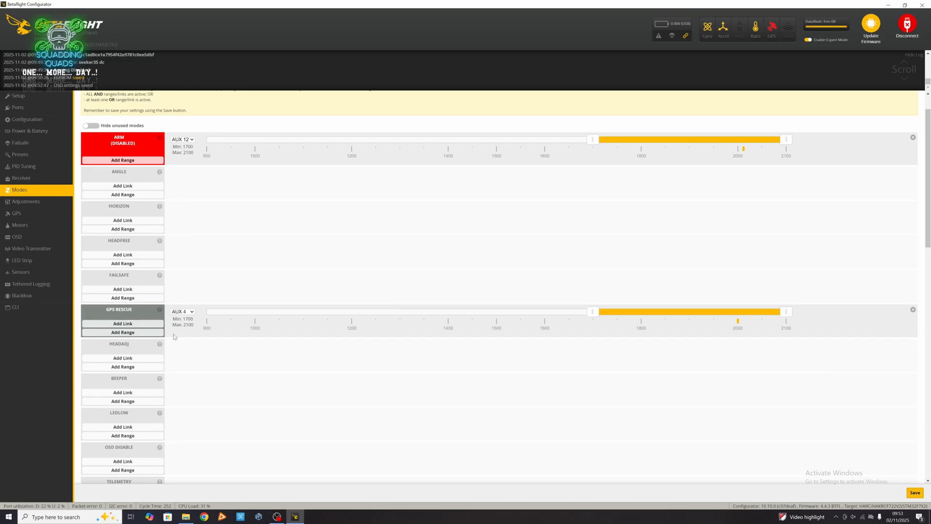
Step: Add a Prearm range on AUX 1 and a Launch Control range on AUX 3, each 1700–2100
scroll("down", 3)
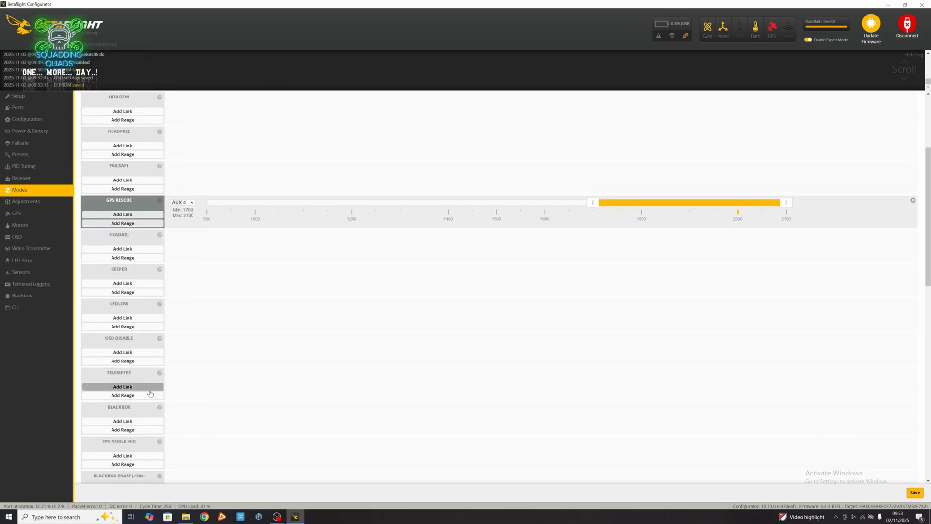
scroll("down", 3)
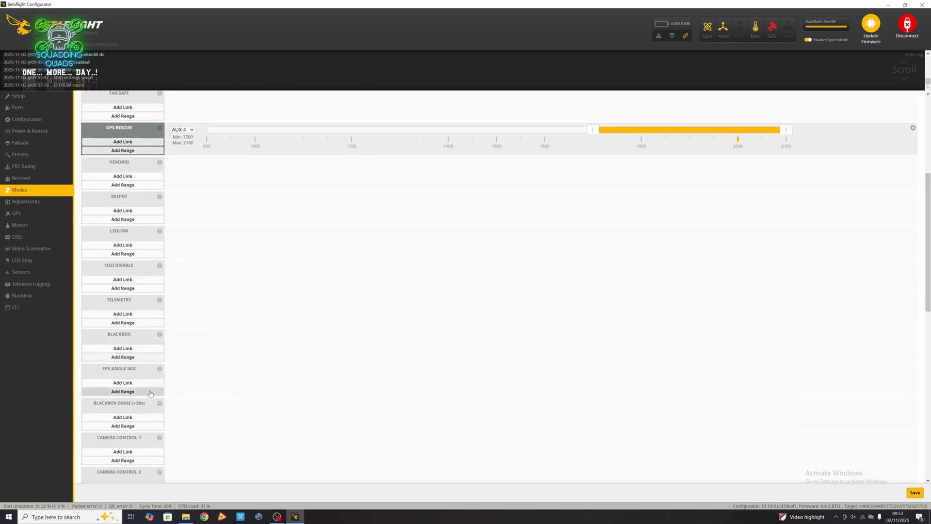
scroll("down", 3)
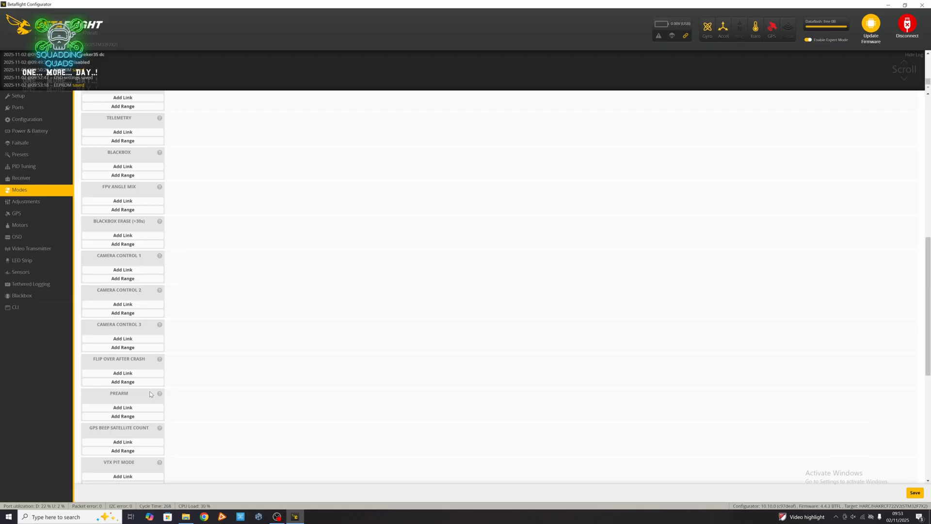
left_click(123, 415)
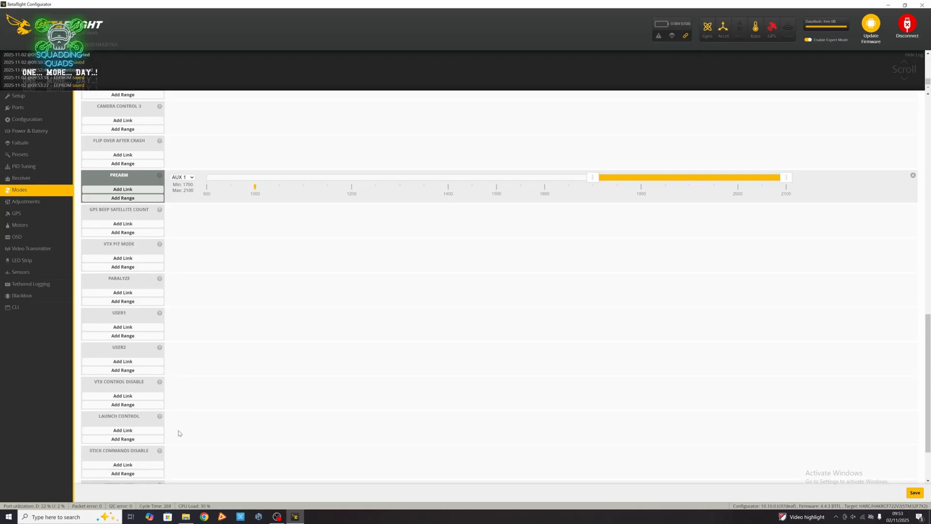
scroll("down", 3)
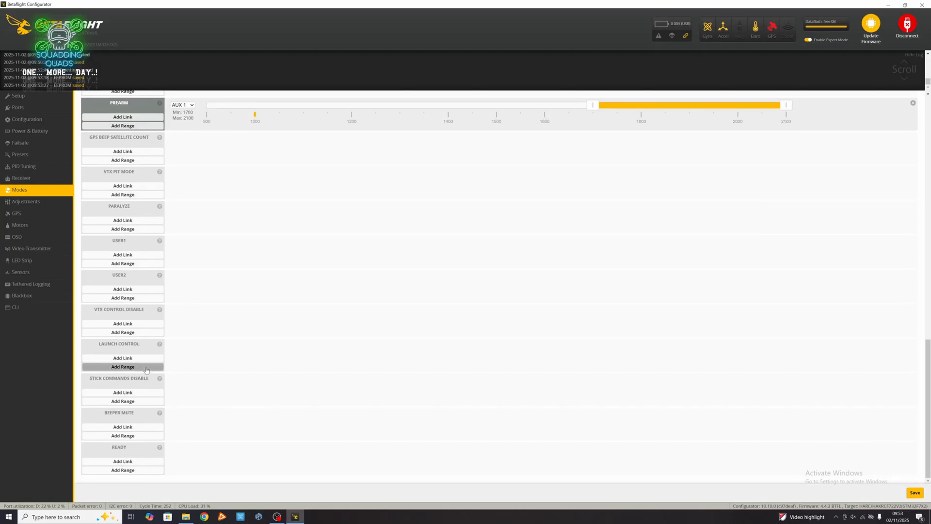
left_click(123, 366)
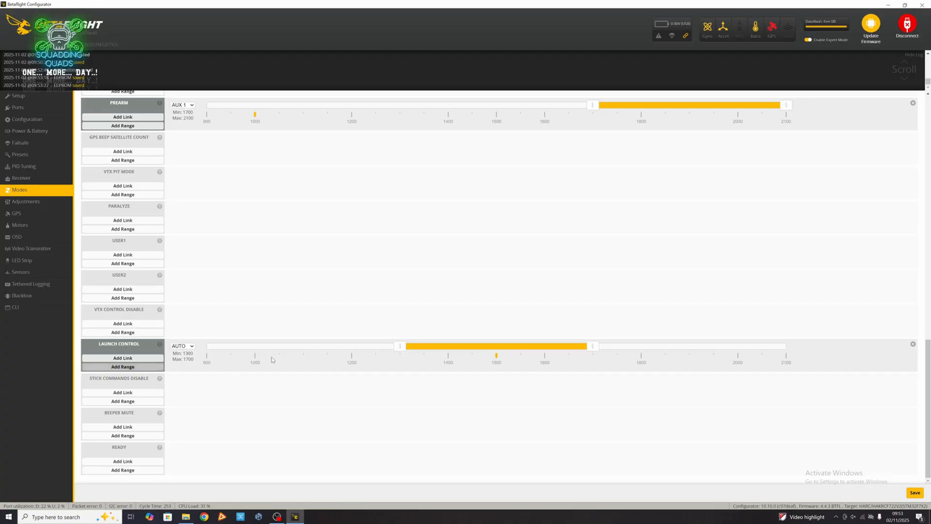
left_click(182, 346)
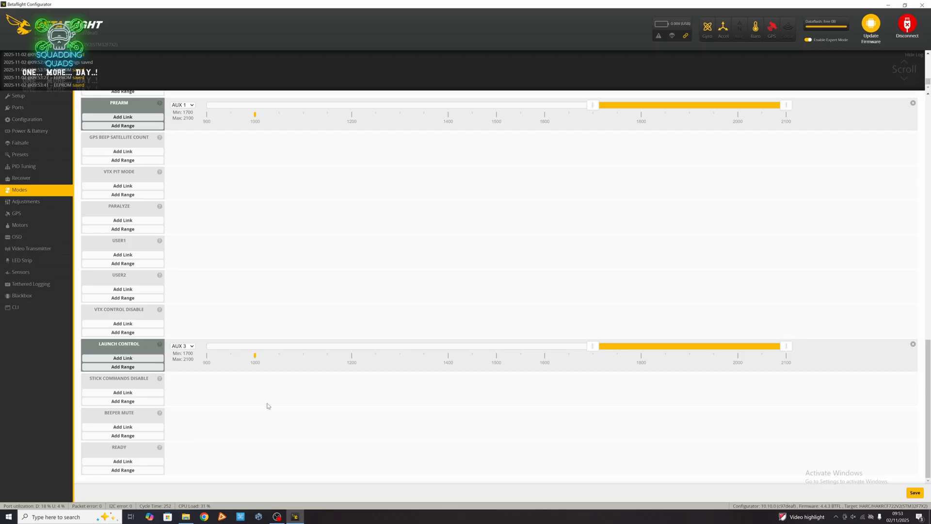
mouse_move(184, 408)
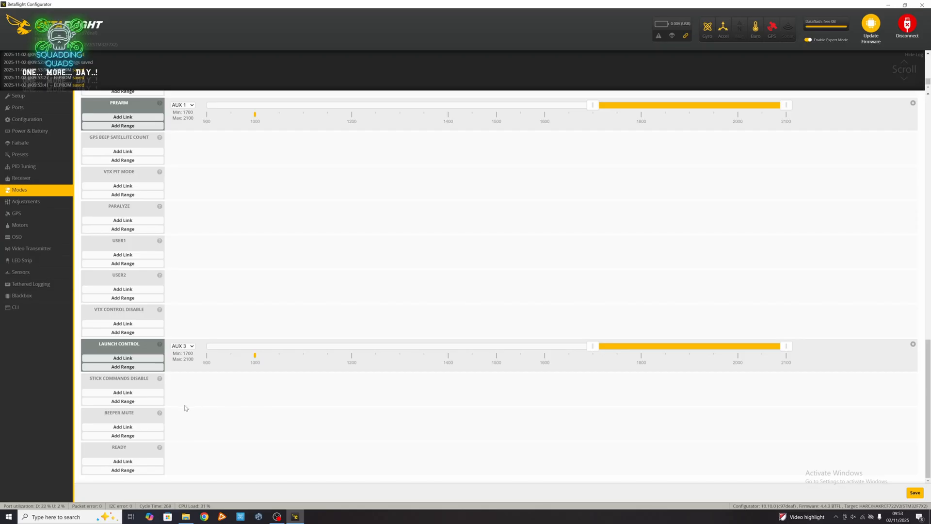
Step: Add a Flip Over After Crash range on AUX 5 spanning 1700–2100
scroll("up", 3)
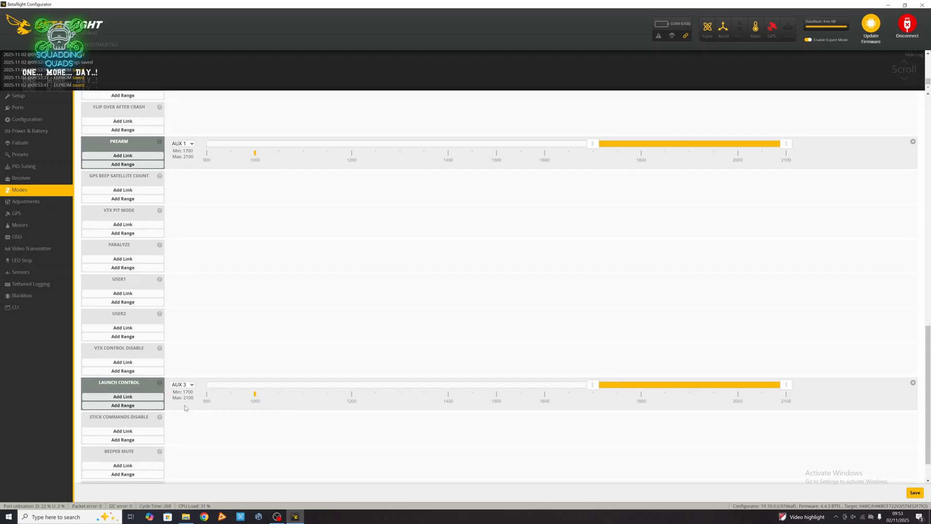
scroll("up", 3)
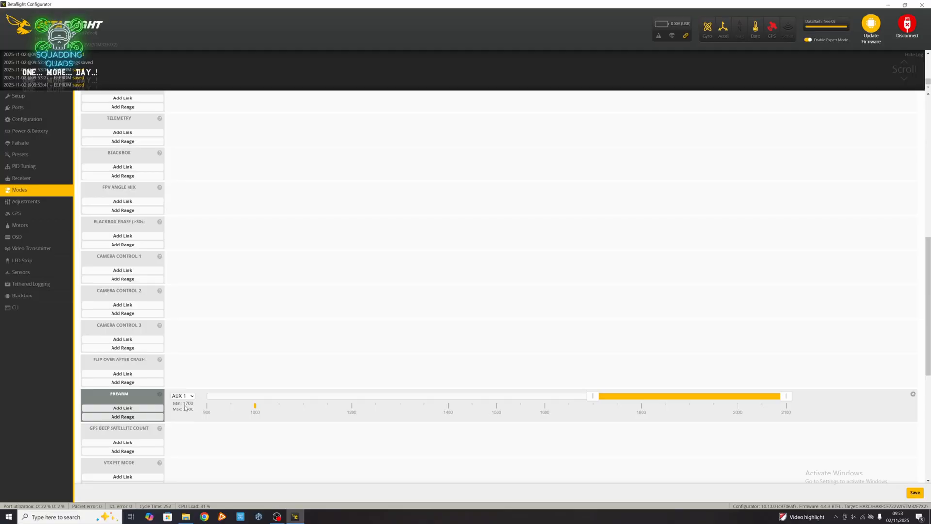
scroll("down", 3)
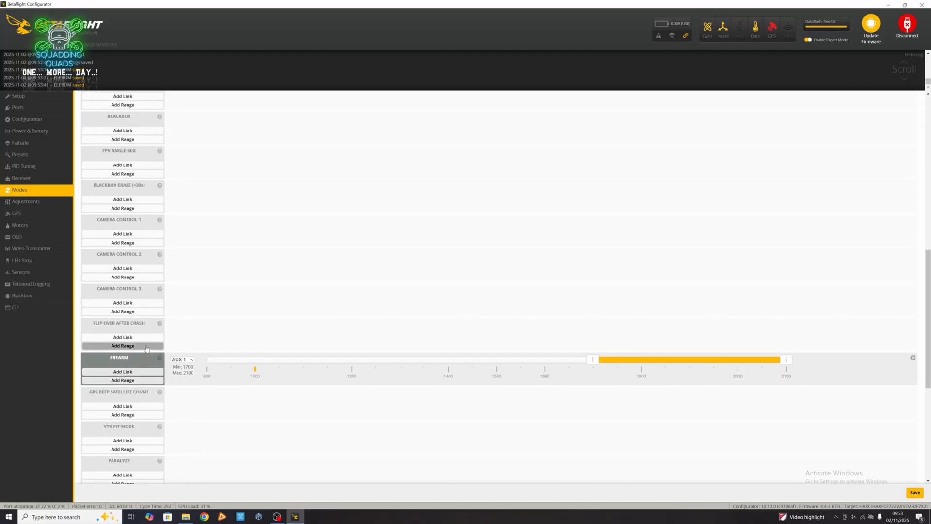
left_click(122, 346)
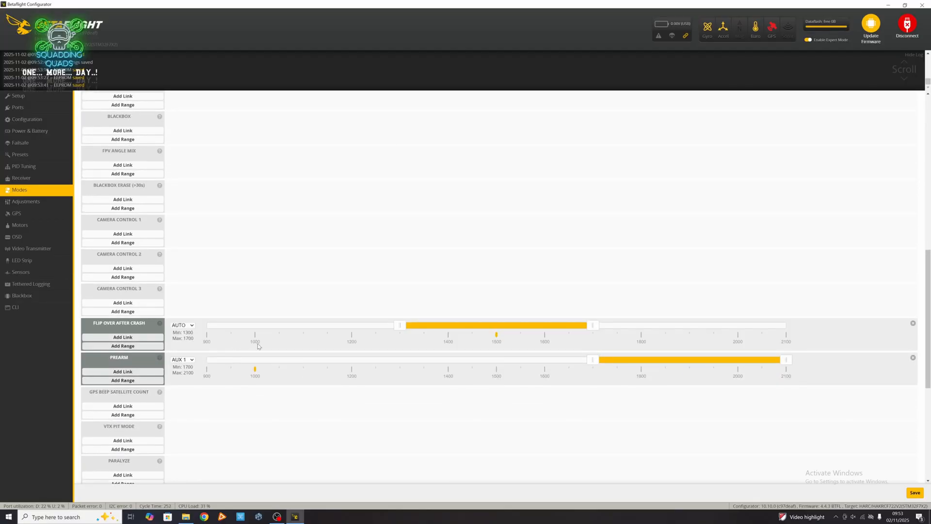
left_click(182, 325)
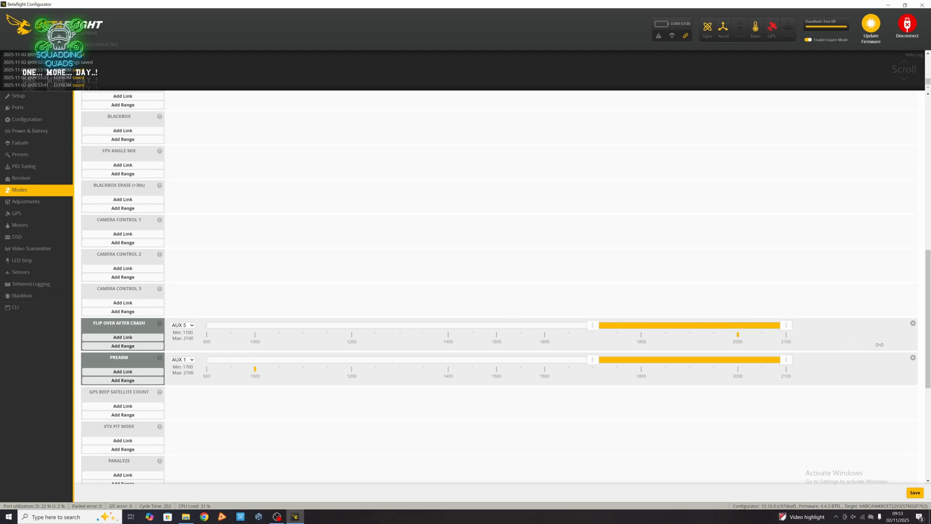
scroll("up", 3)
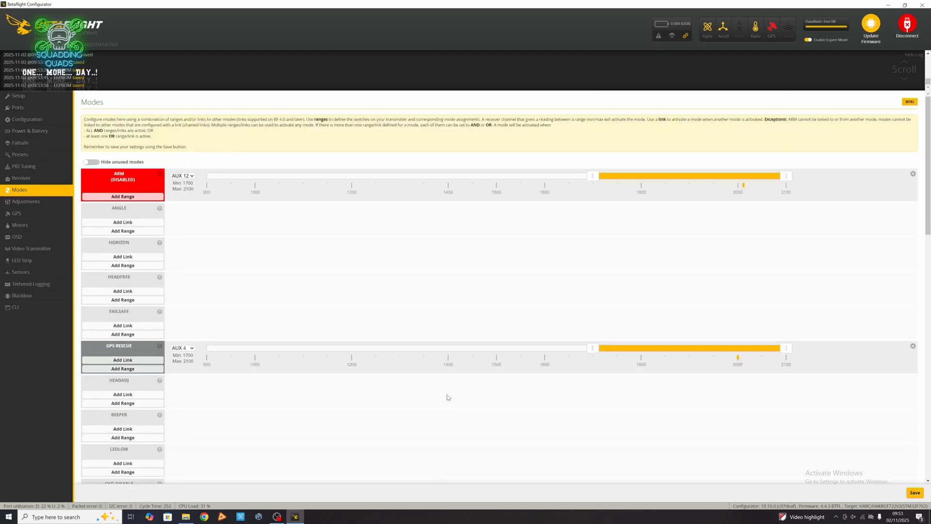
Step: Hide unused modes and reassign ARM from AUX 12 to AUX 2
left_click(92, 162)
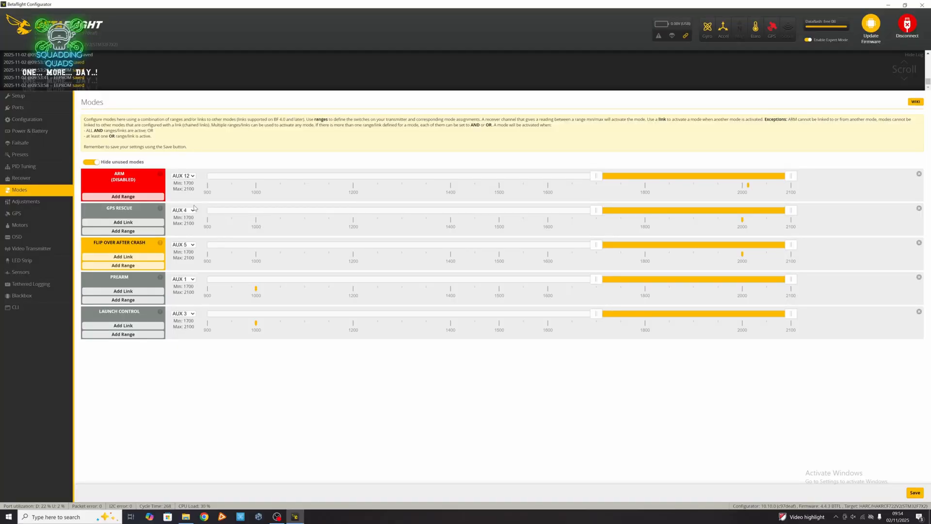
left_click(183, 175)
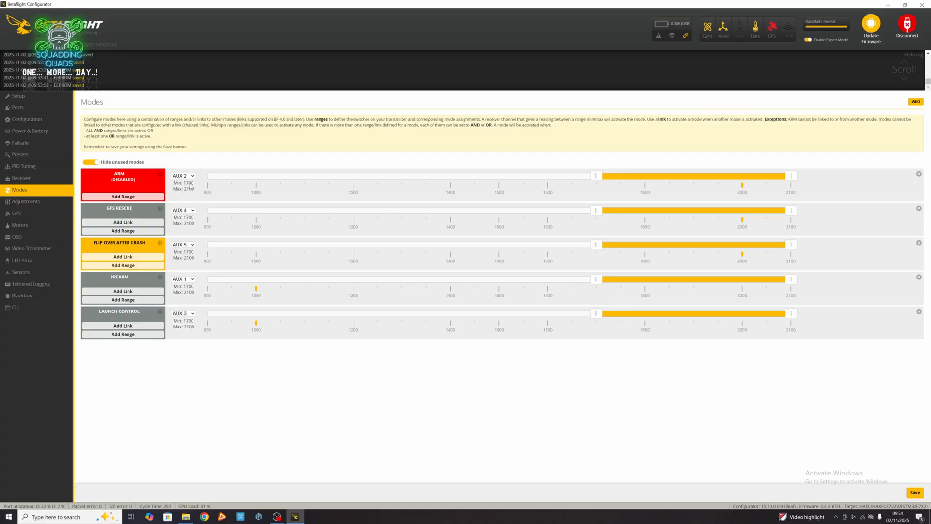
mouse_move(608, 457)
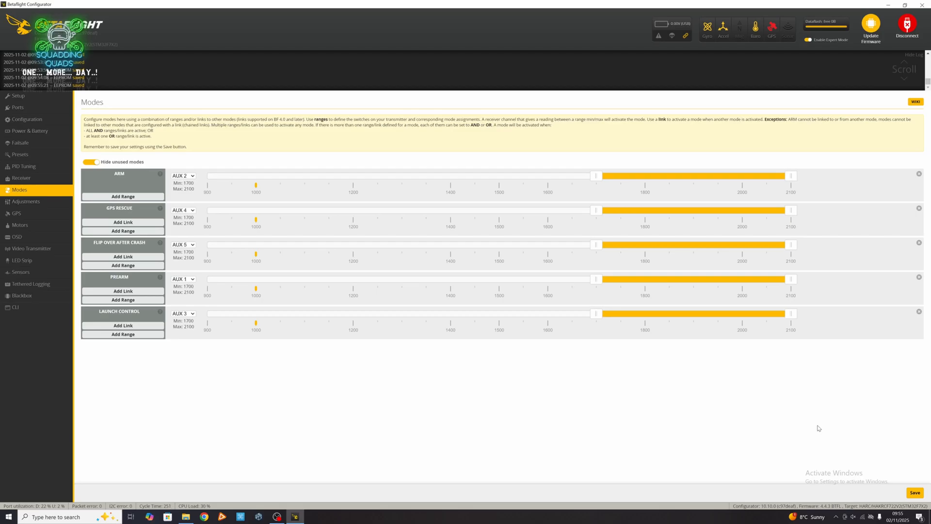
mouse_move(350, 354)
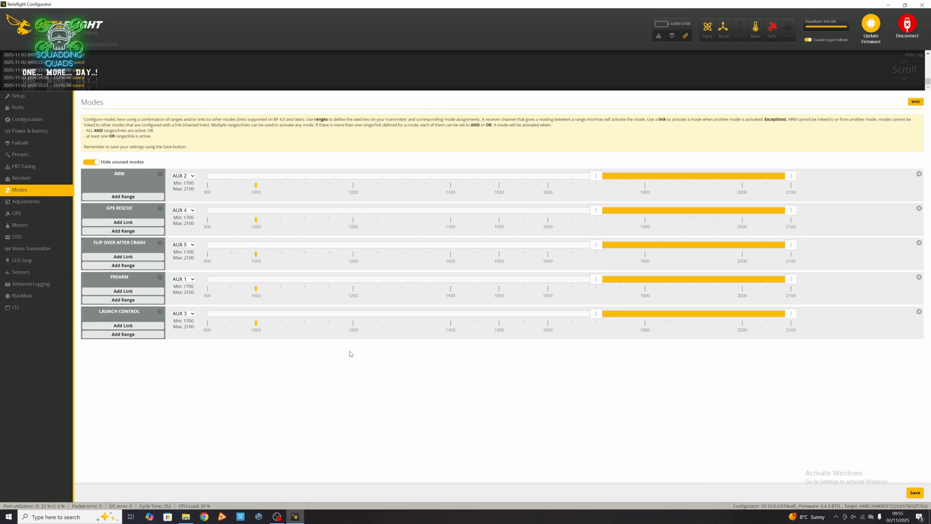
mouse_move(374, 359)
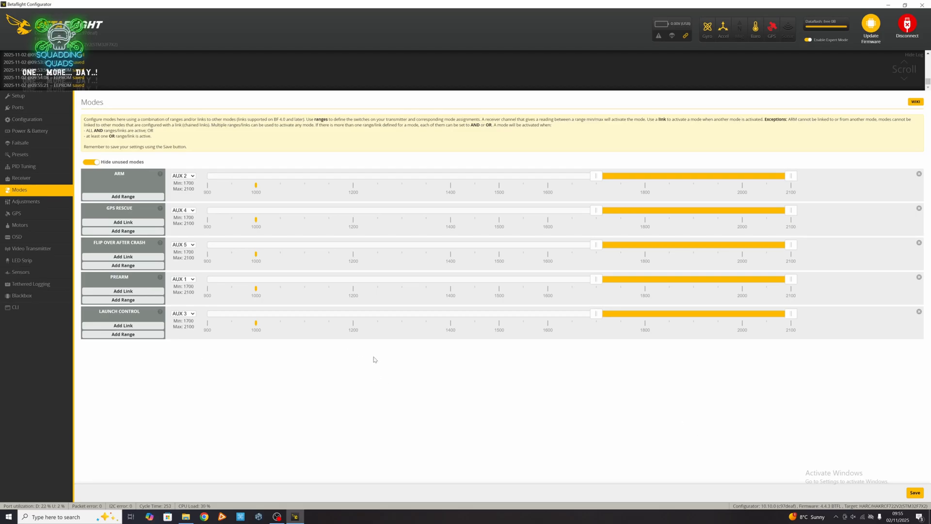